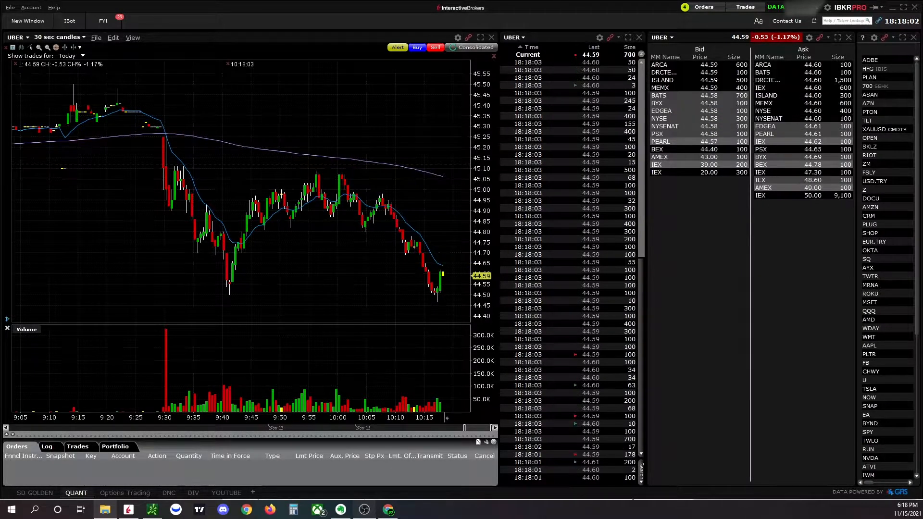
mouse_move(165, 130)
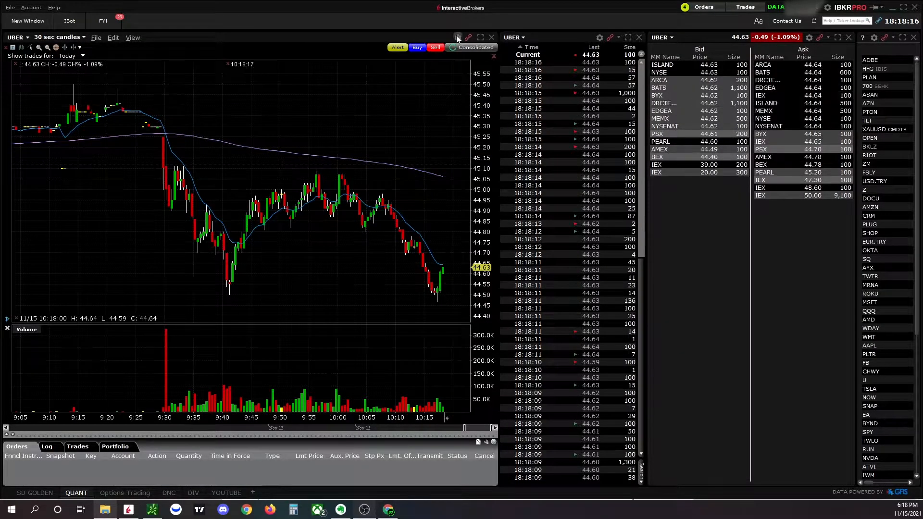
Step: Browse the UBER chart's configuration settings and dismiss them without saving
left_click(458, 37)
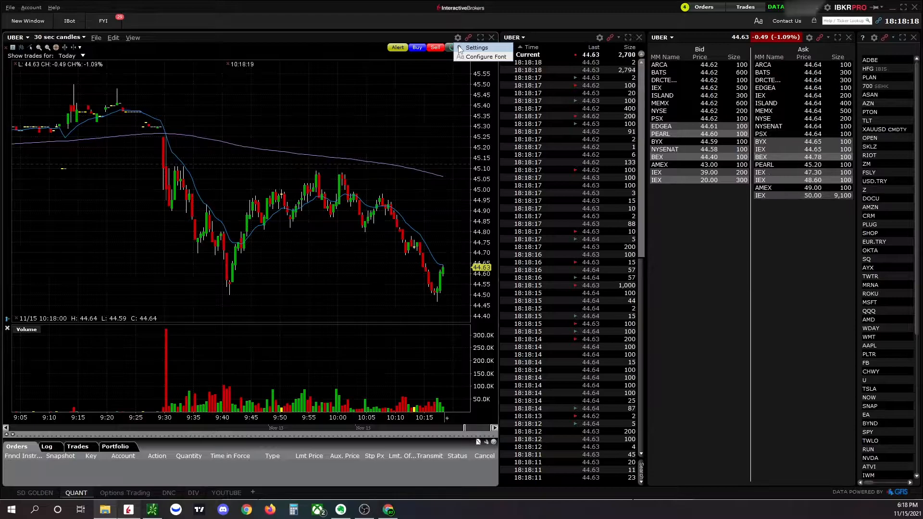
left_click(477, 47)
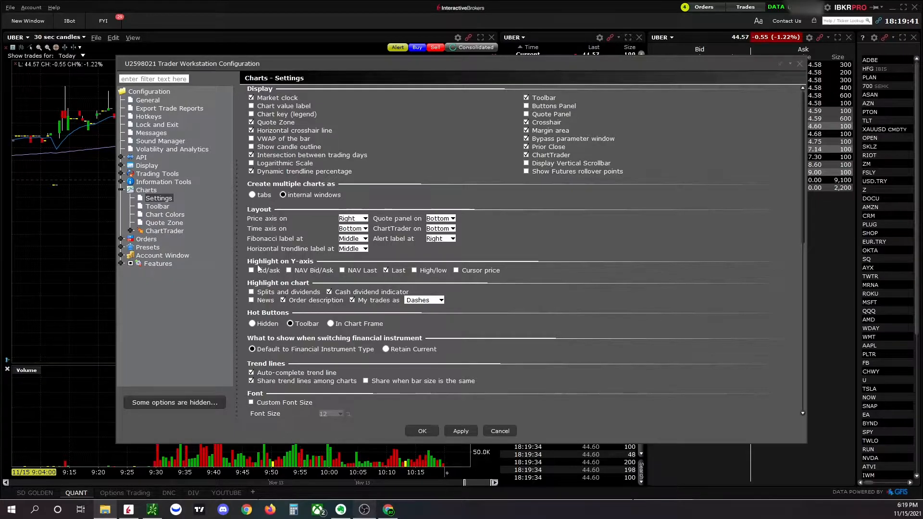
scroll("down", 3)
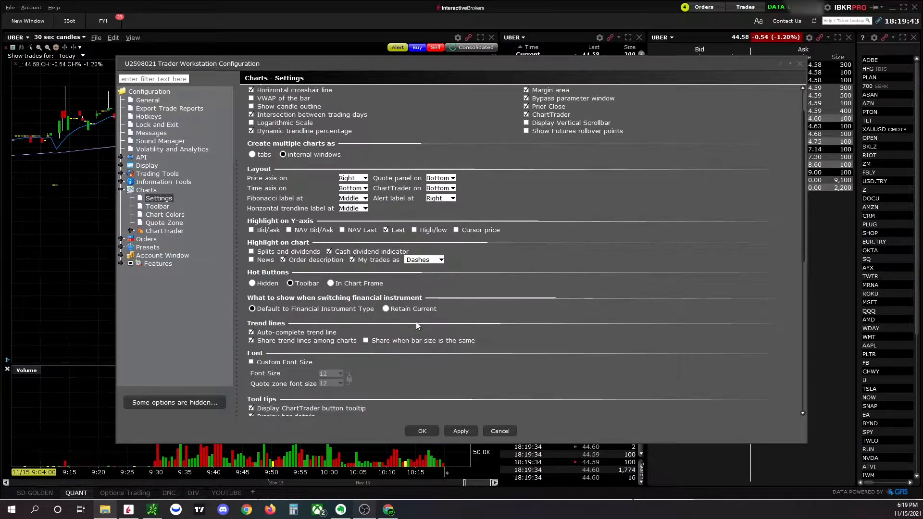
scroll("down", 3)
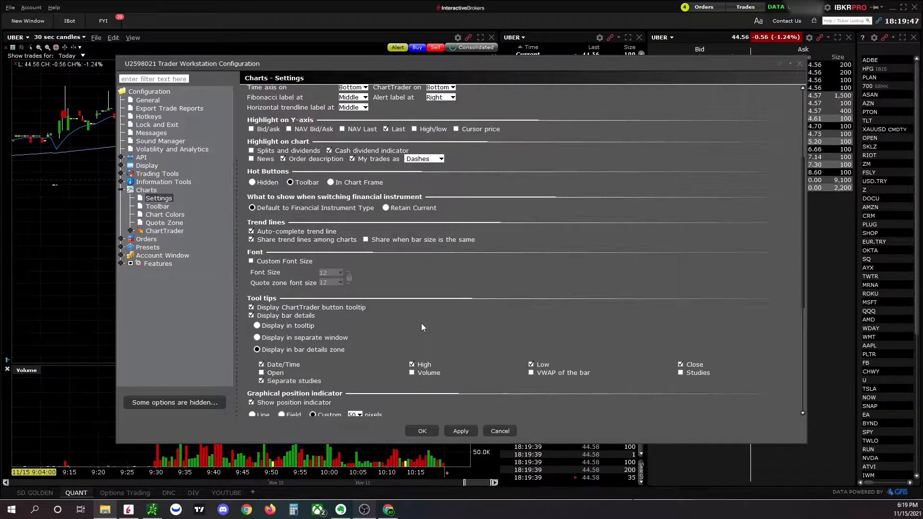
scroll("down", 3)
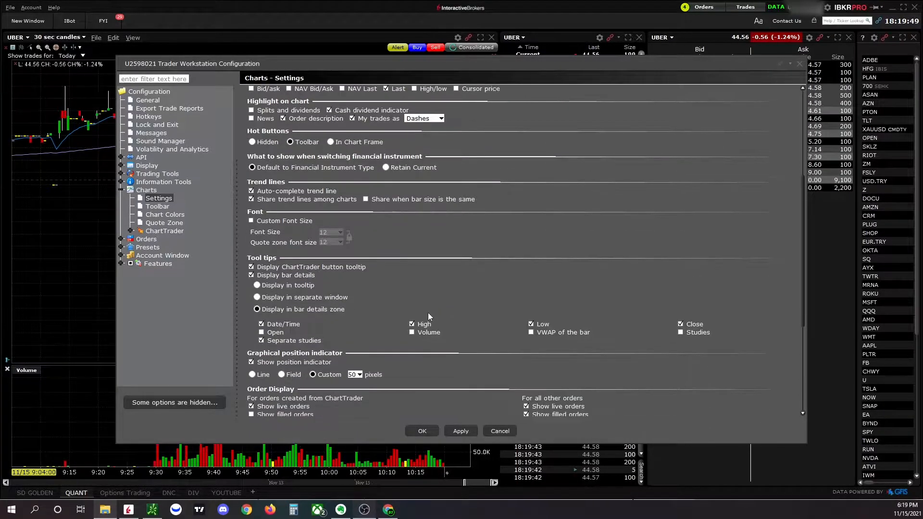
scroll("down", 3)
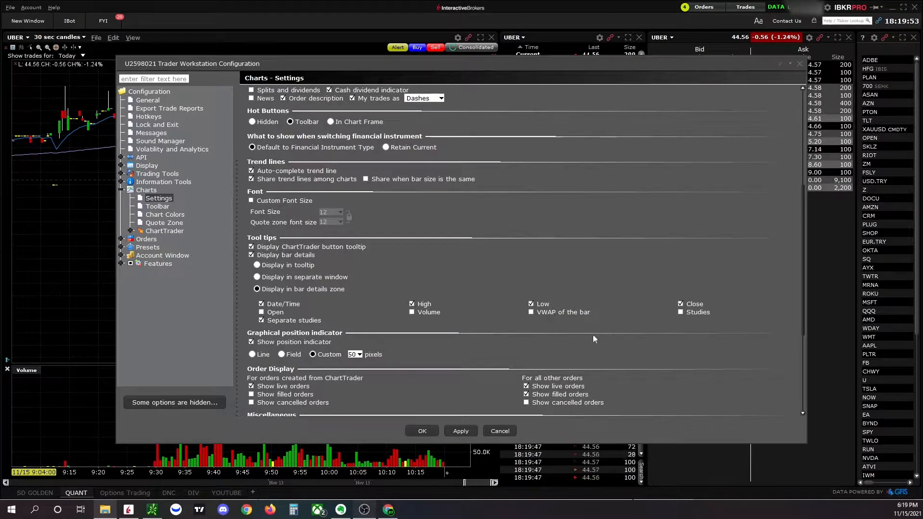
scroll("down", 3)
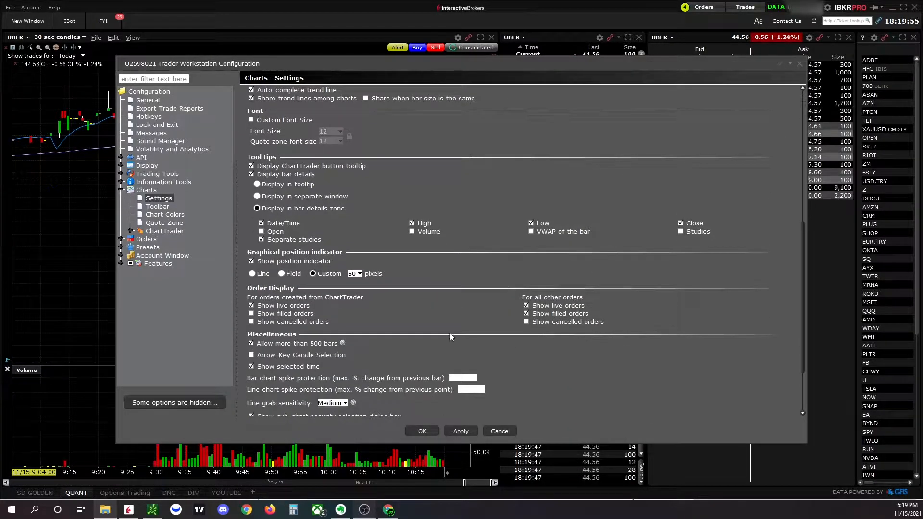
scroll("down", 3)
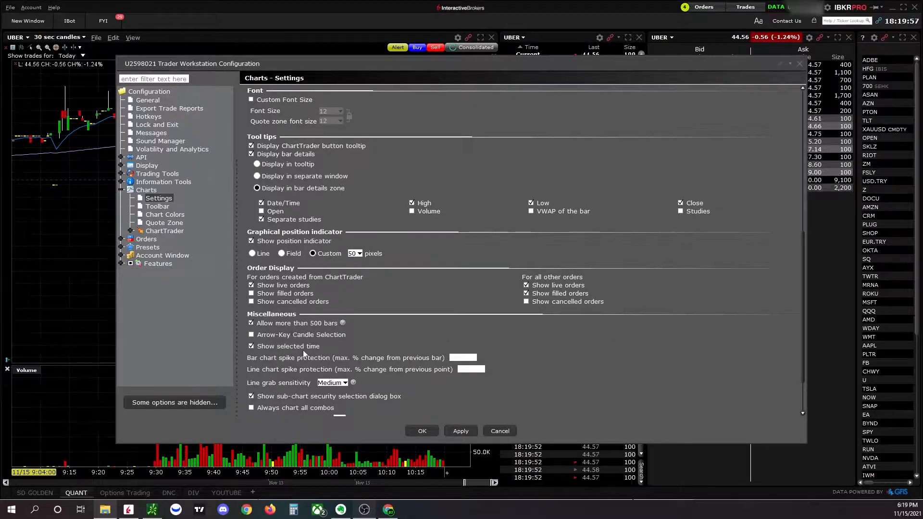
scroll("down", 3)
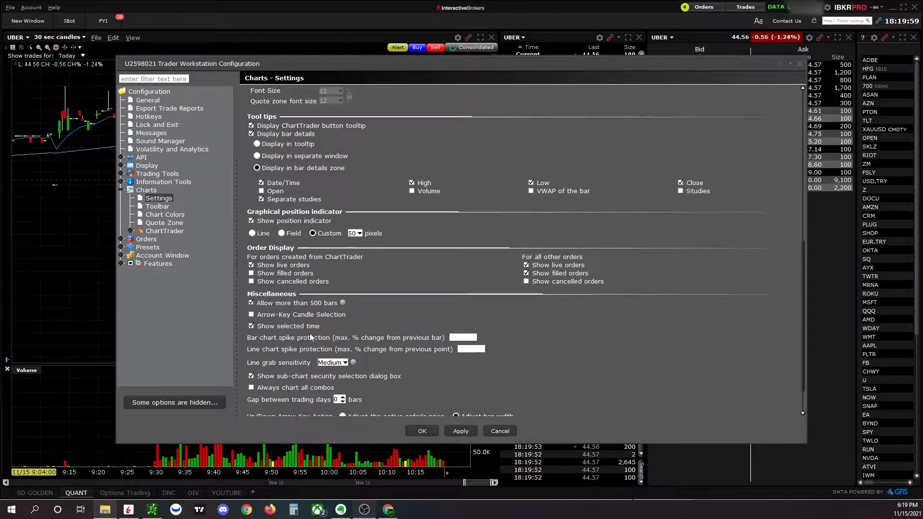
scroll("down", 3)
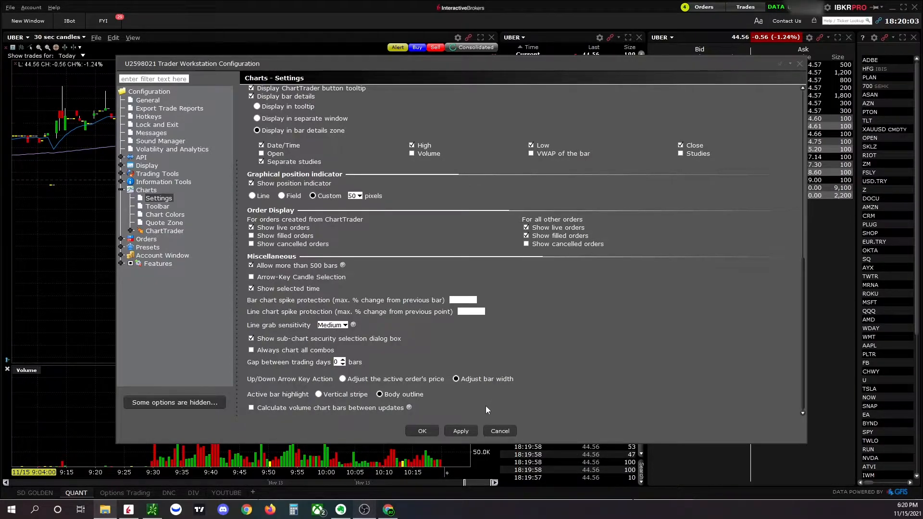
scroll("up", 3)
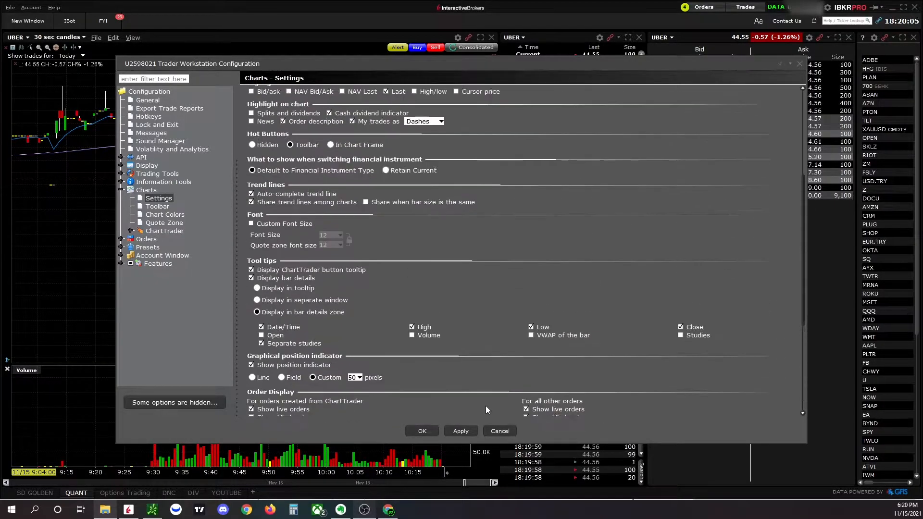
scroll("up", 3)
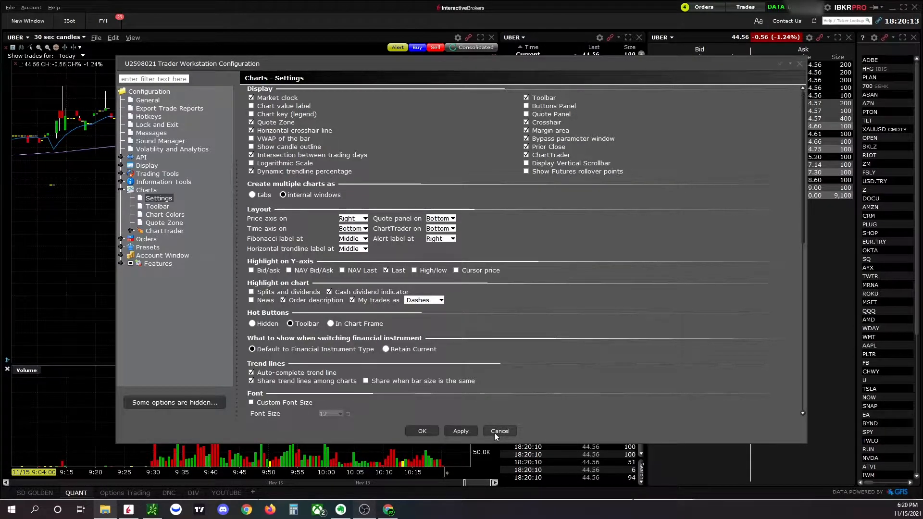
left_click(499, 431)
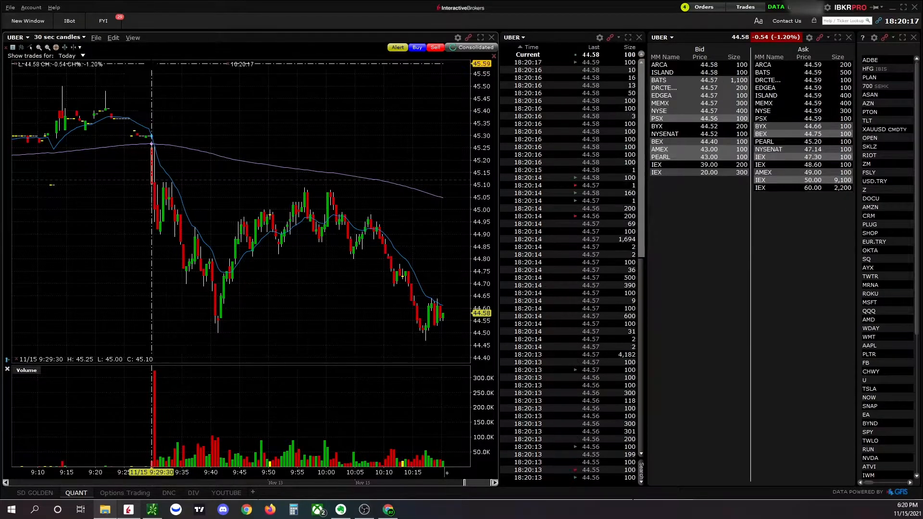
Step: Open the studies settings and expand the Moving Averages and Pivot Studies groups
left_click(113, 37)
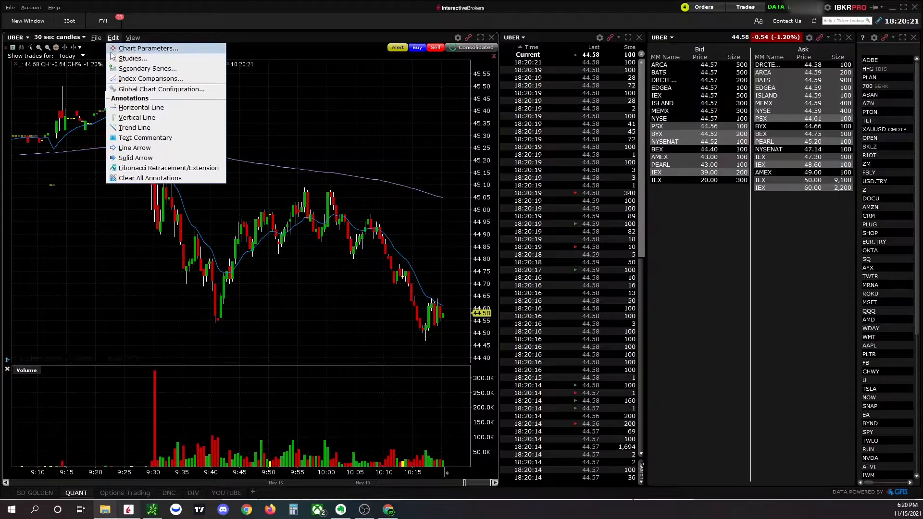
left_click(132, 59)
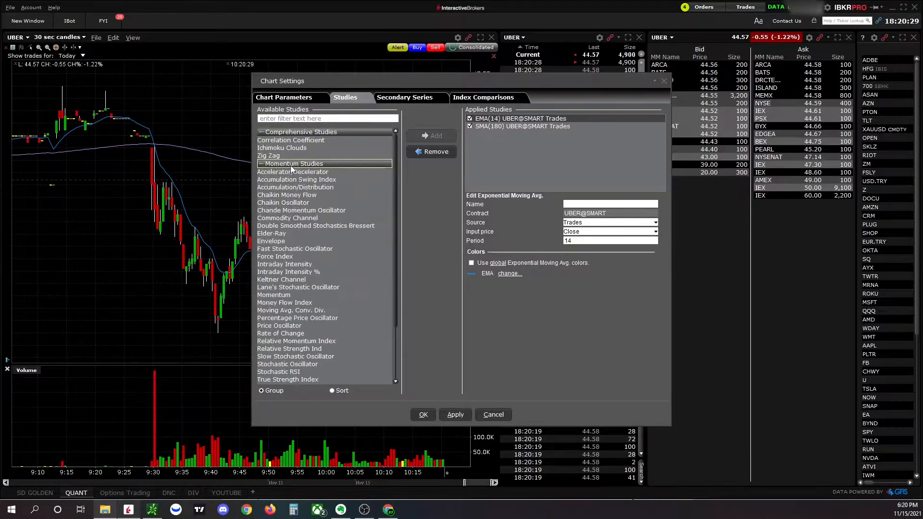
scroll("down", 3)
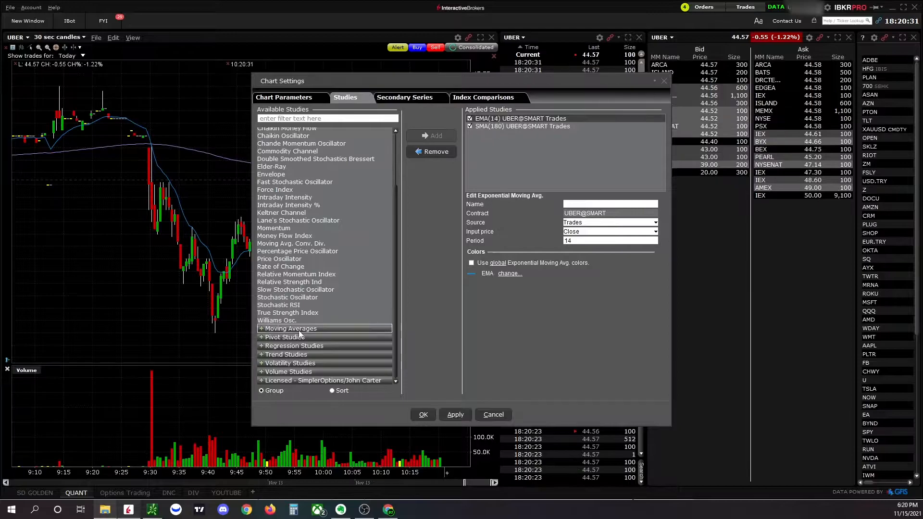
left_click(289, 328)
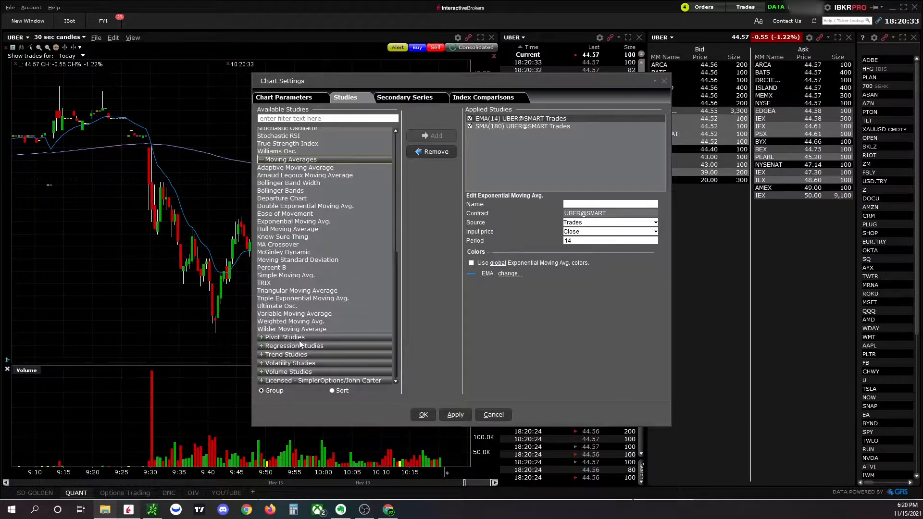
left_click(291, 362)
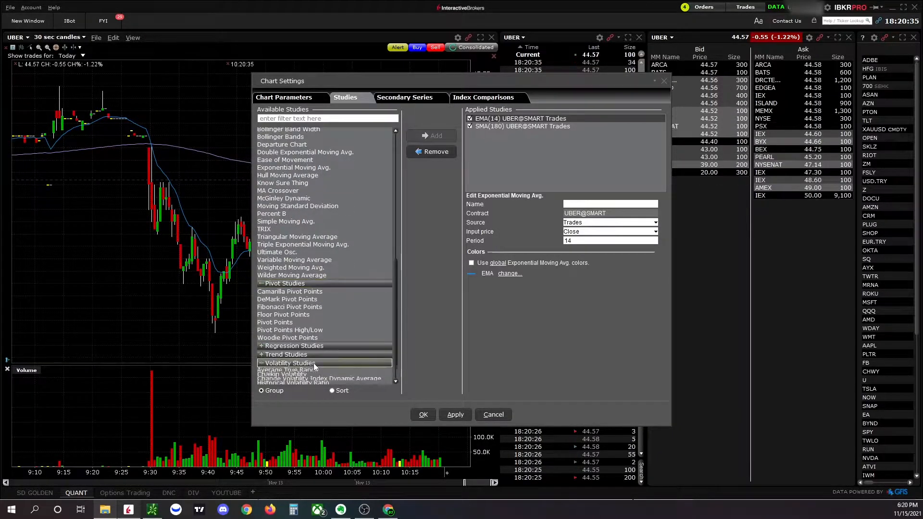
scroll("up", 3)
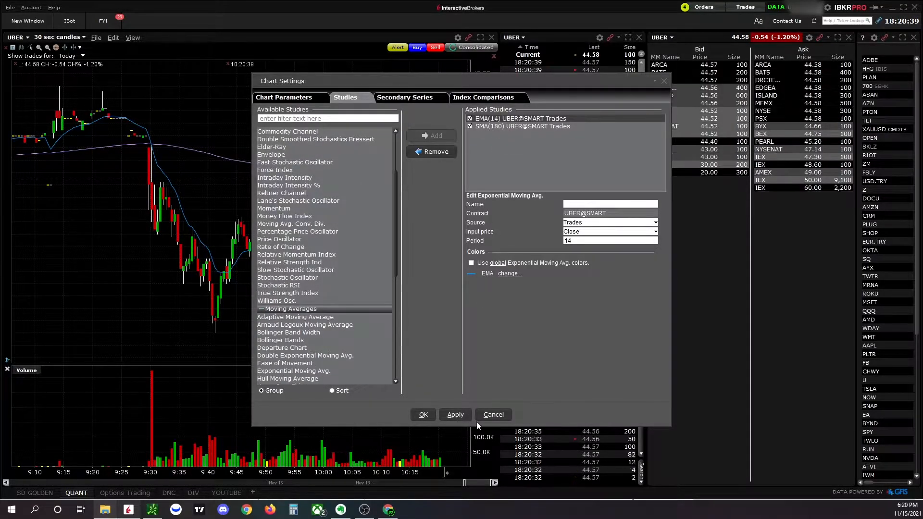
Step: Remove the EMA(14) and SMA(180) studies, then filter 'sim' and add Simple Moving Avg
left_click(434, 151)
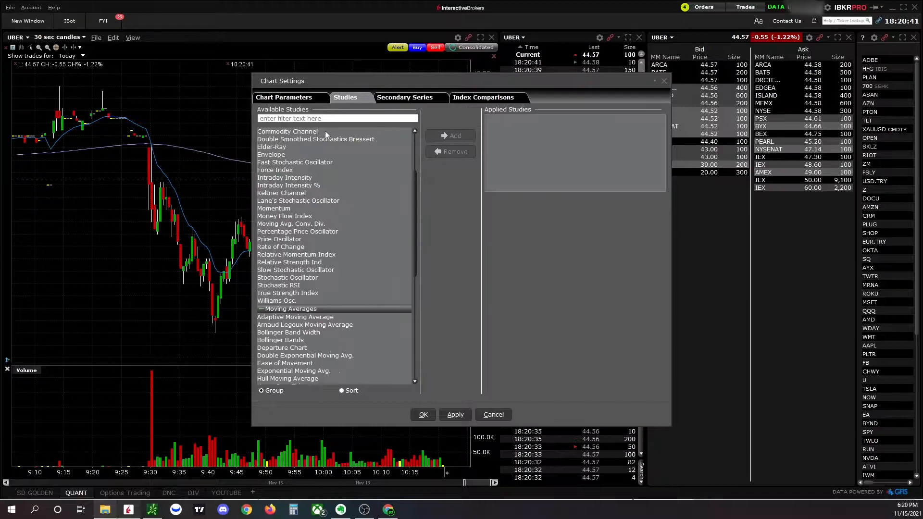
type("sim")
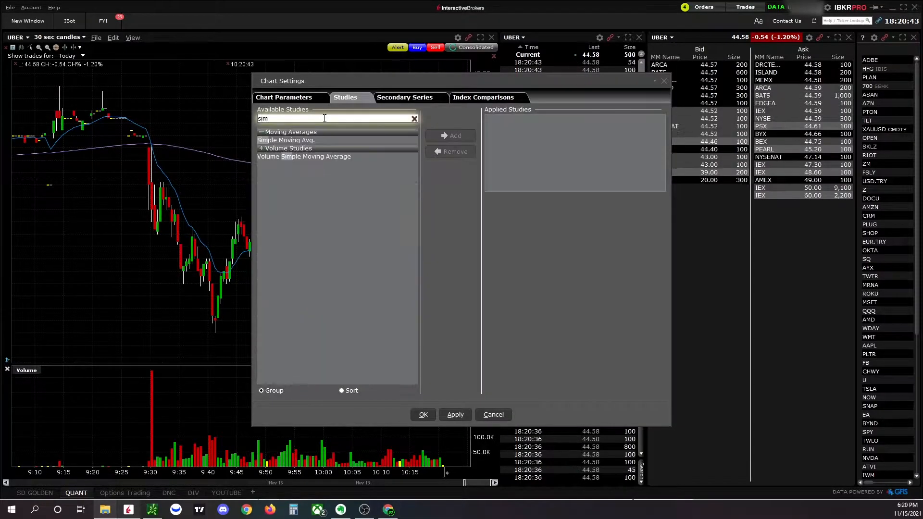
left_click(286, 140)
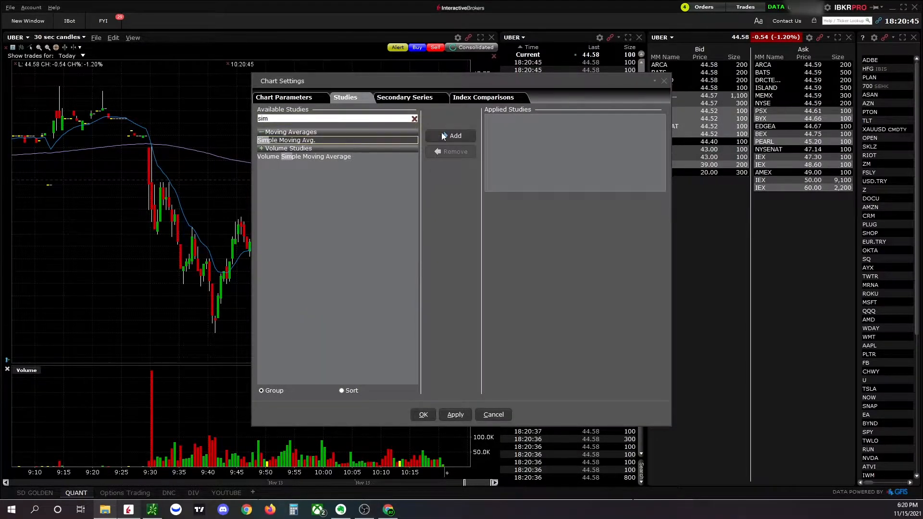
left_click(435, 135)
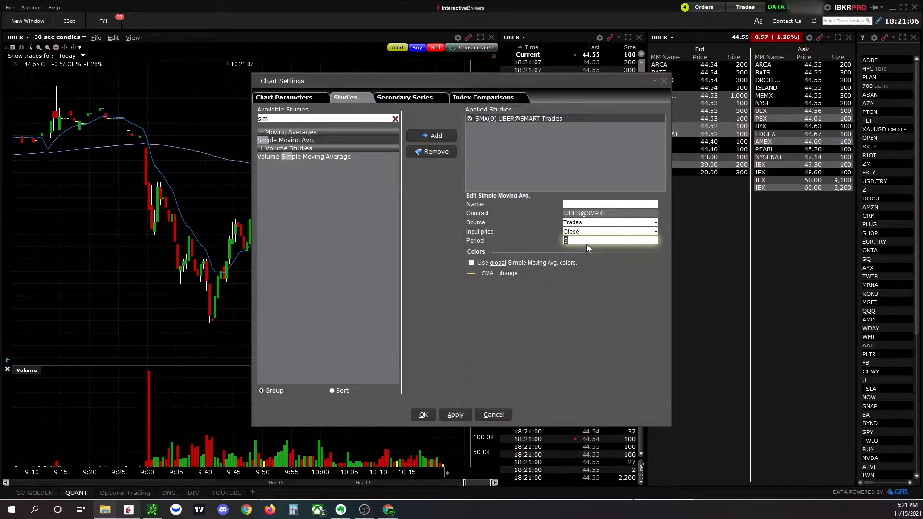
Step: Set the simple moving average to period 180 with a blue line, apply, and close settings
type("18")
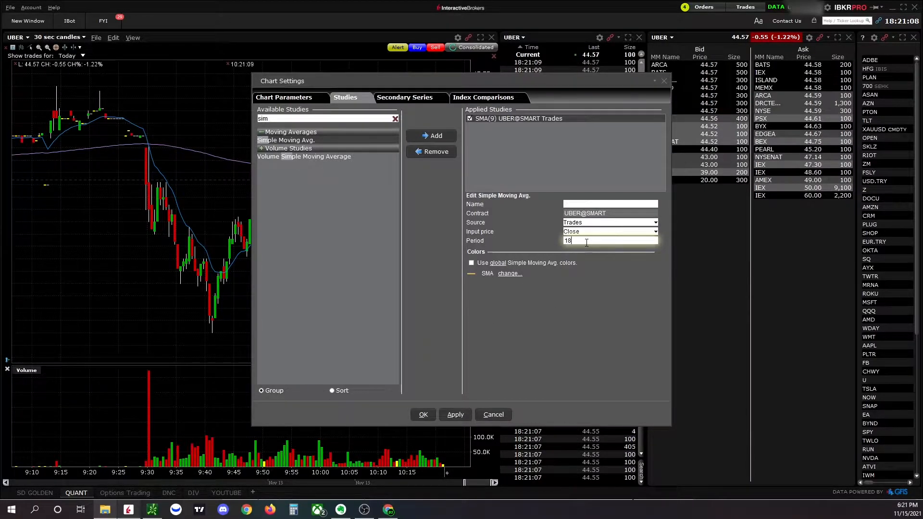
type("0")
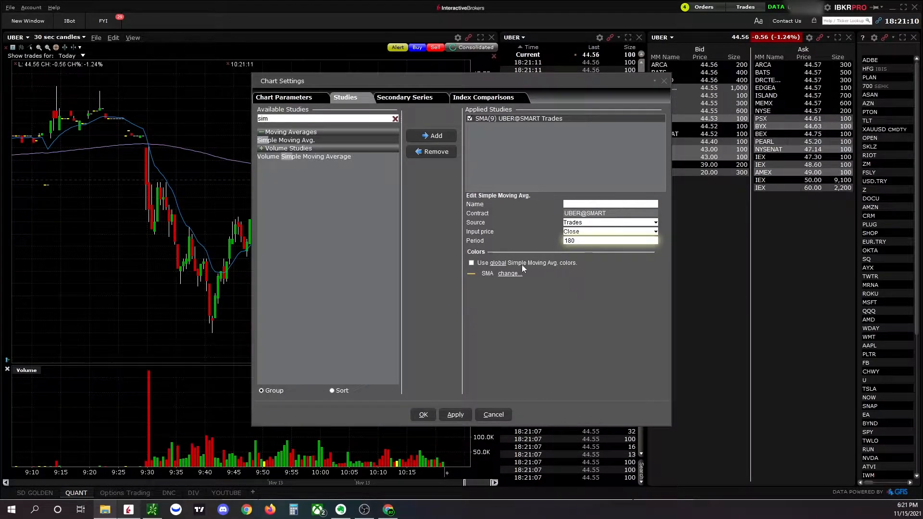
left_click(517, 273)
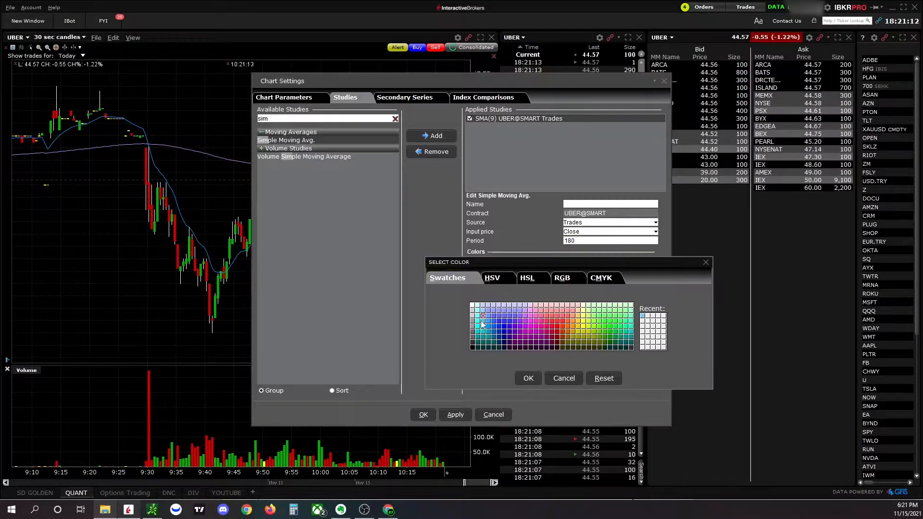
left_click(562, 378)
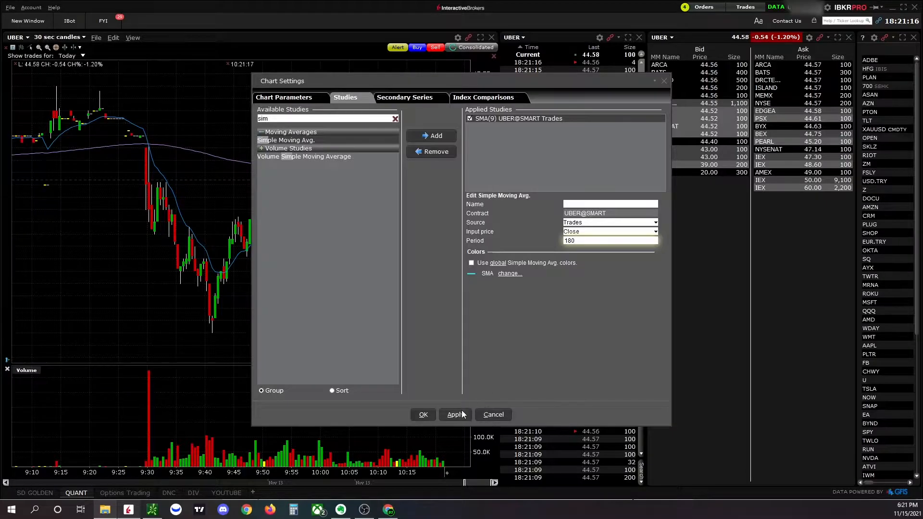
left_click(455, 414)
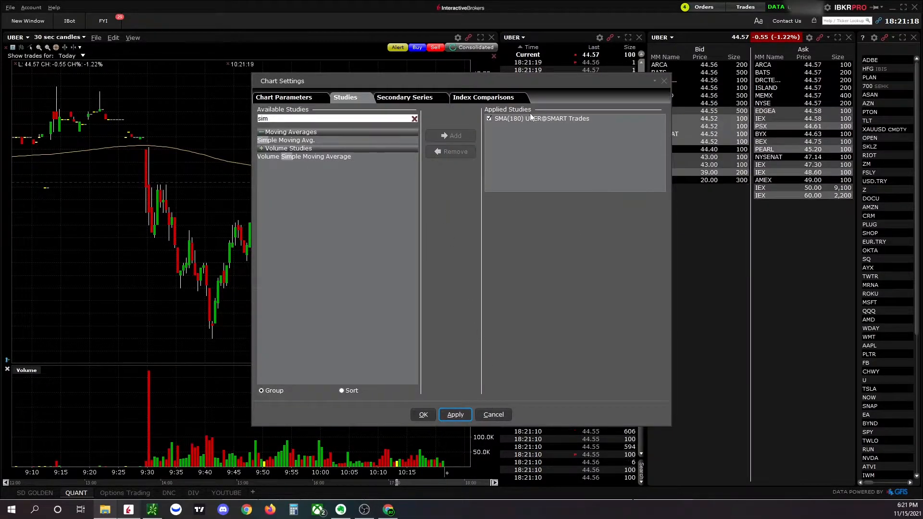
left_click(540, 118)
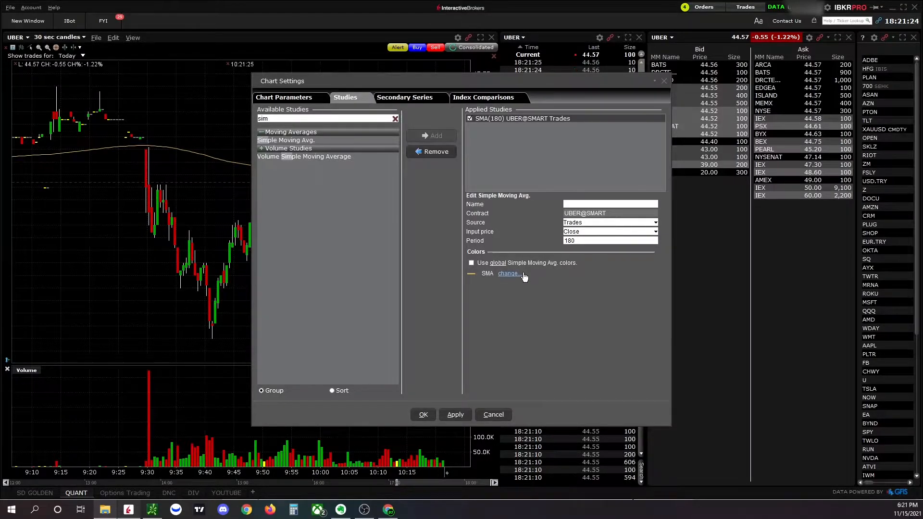
left_click(508, 273)
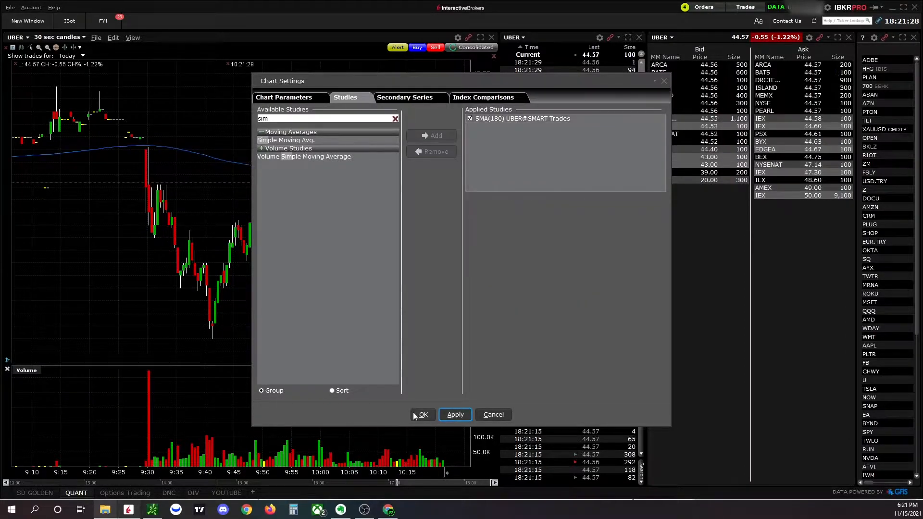
left_click(422, 414)
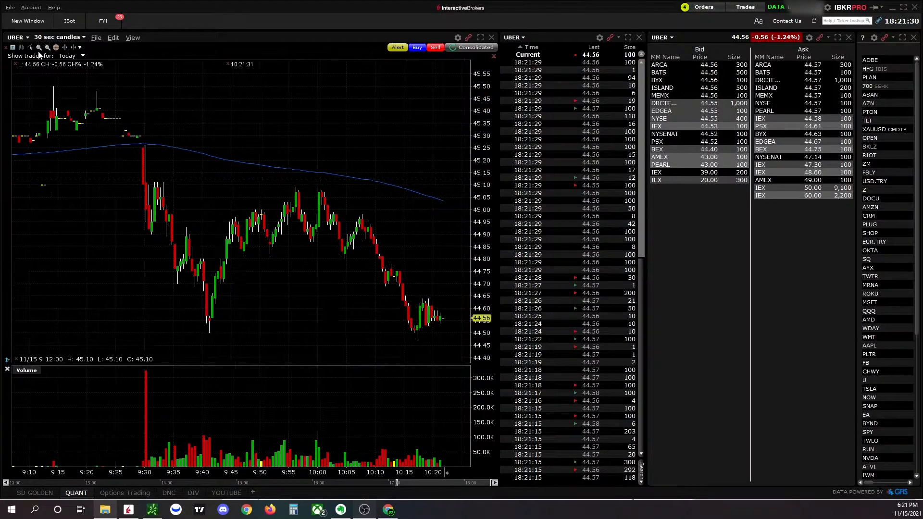
Step: Filter studies by 'simp' and add a second Simple Moving Avg. study
left_click(113, 37)
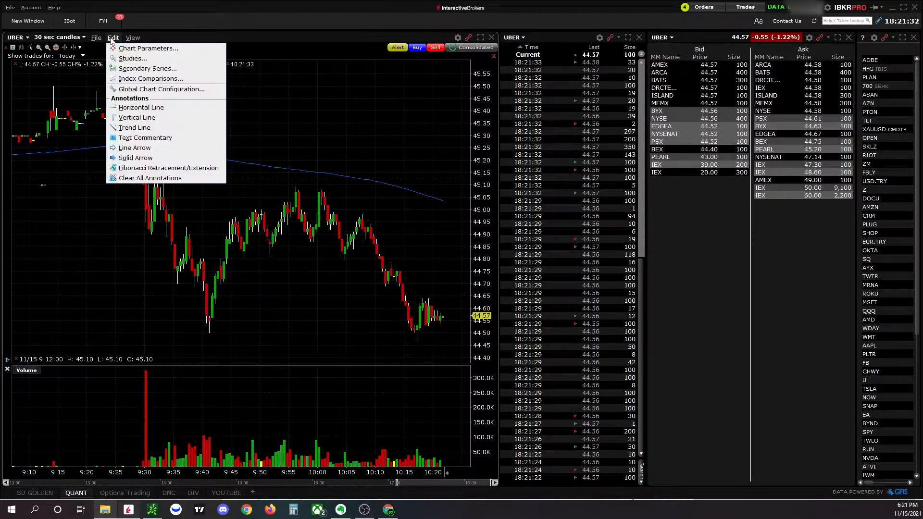
left_click(132, 58)
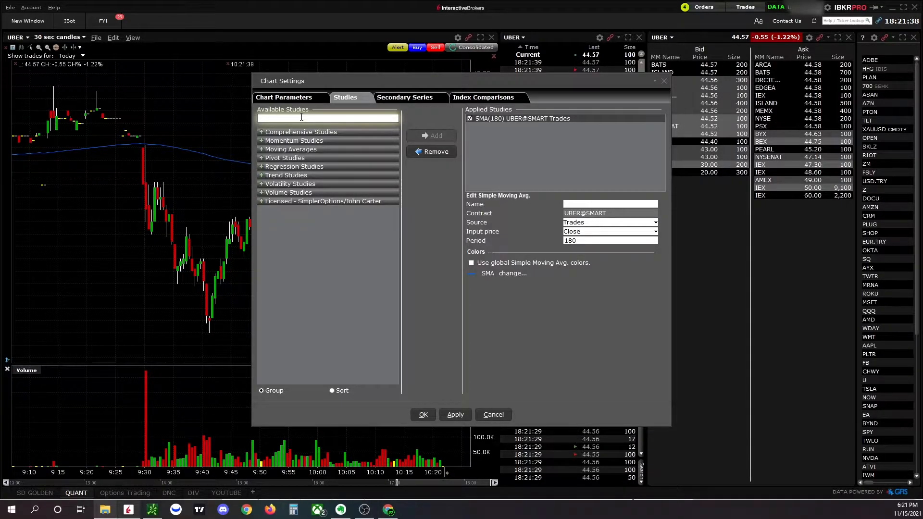
type("movinb")
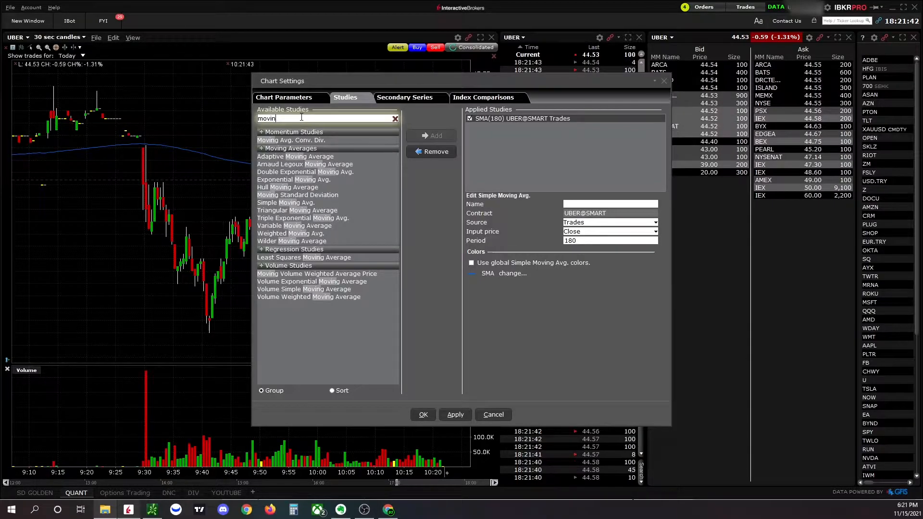
type("g")
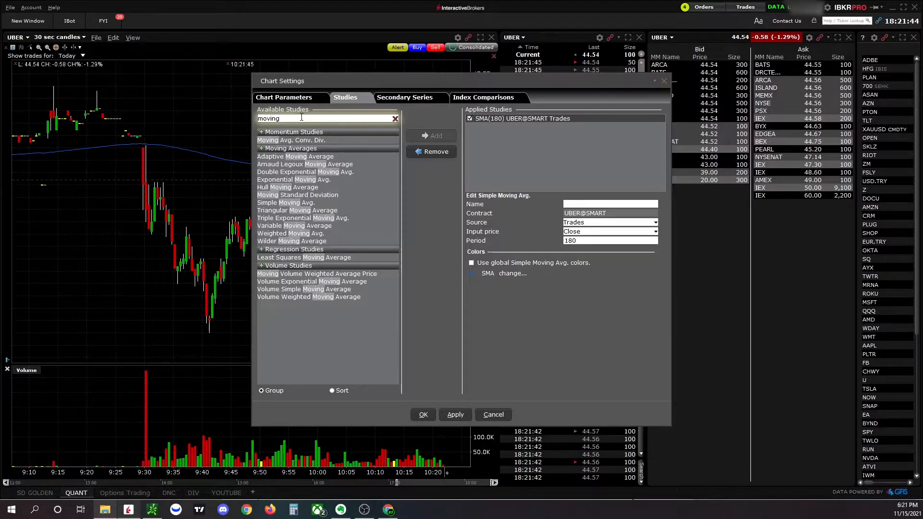
type("simp")
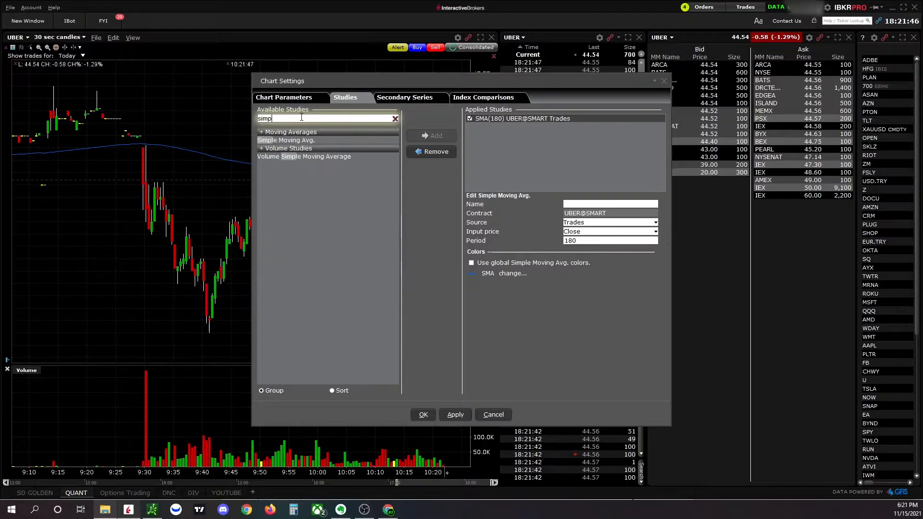
left_click(286, 140)
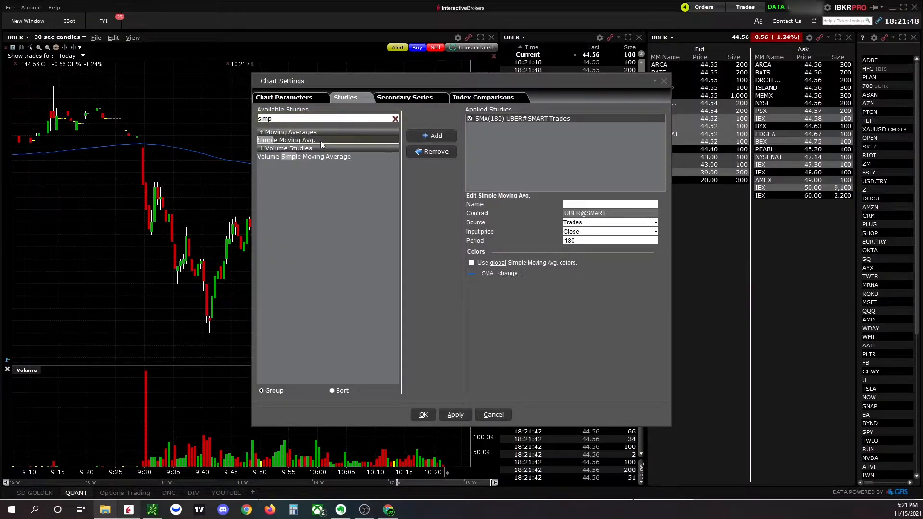
left_click(436, 135)
type("50")
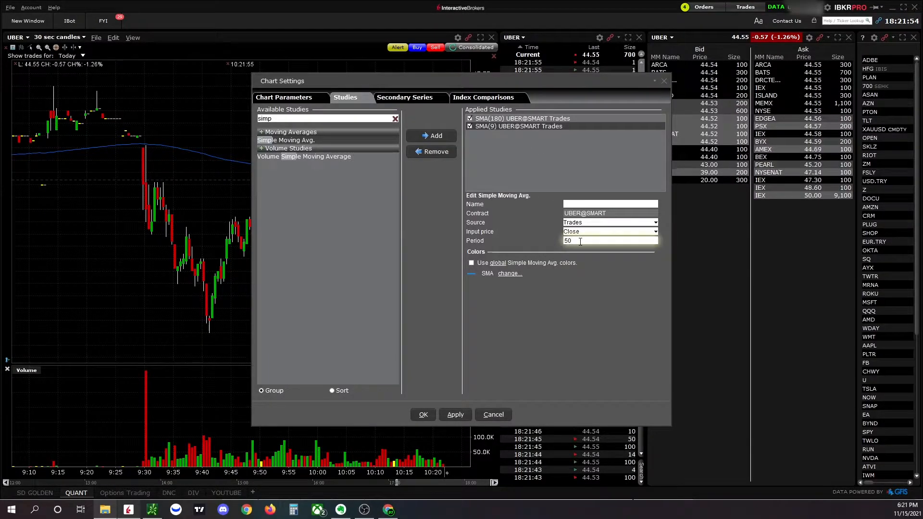
Step: Give the SMA(50) a green line, apply it, and close chart settings
left_click(510, 273)
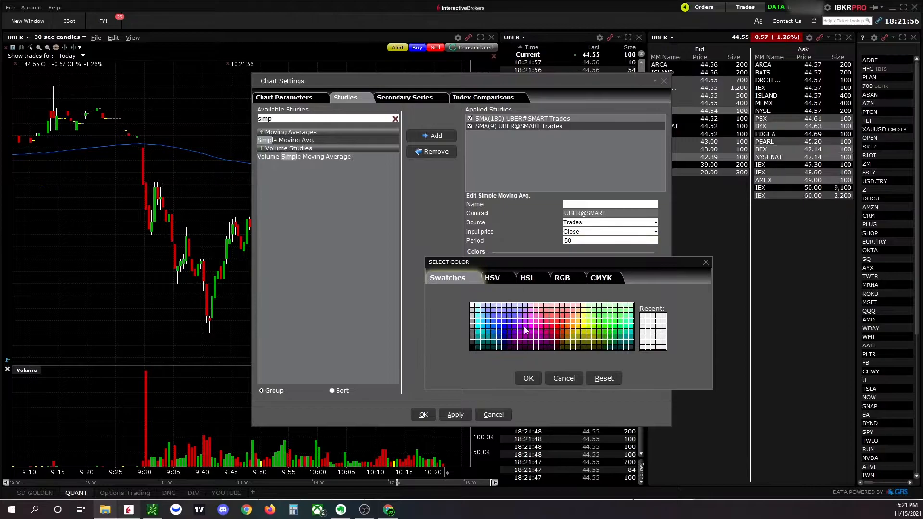
left_click(563, 378)
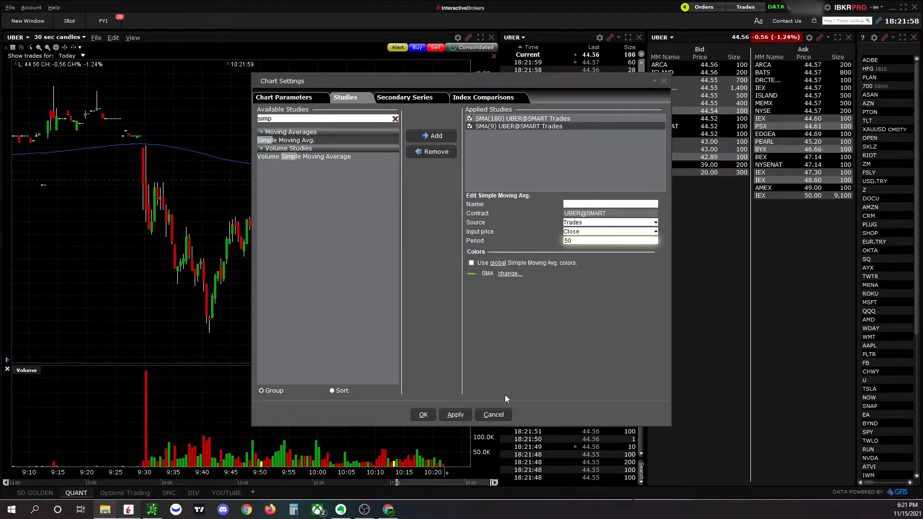
left_click(455, 414)
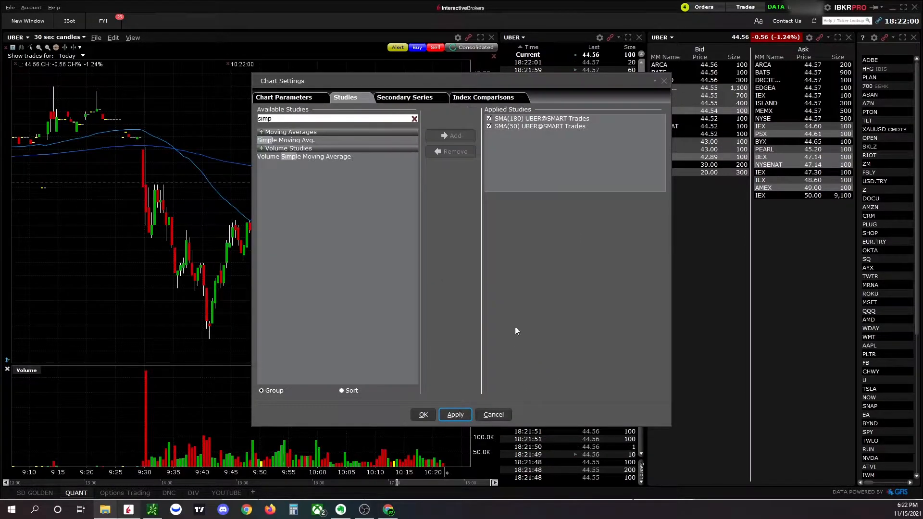
left_click(539, 126)
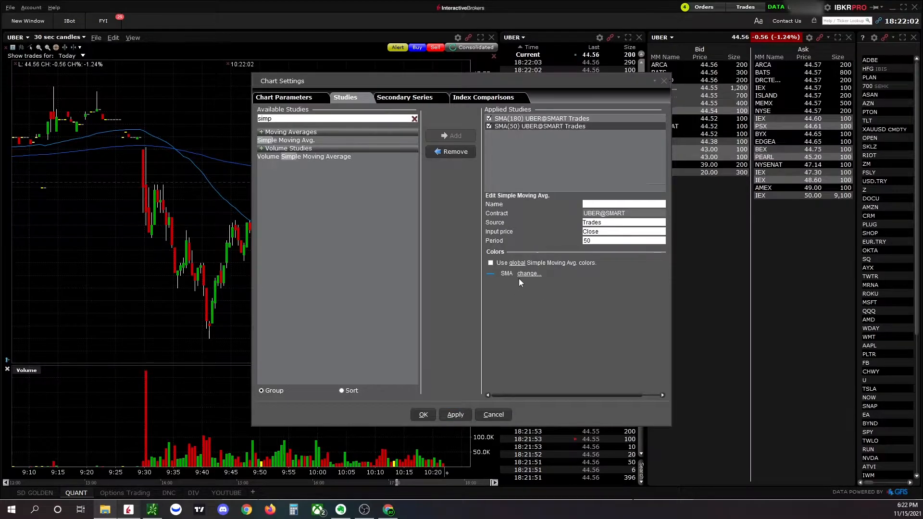
left_click(527, 273)
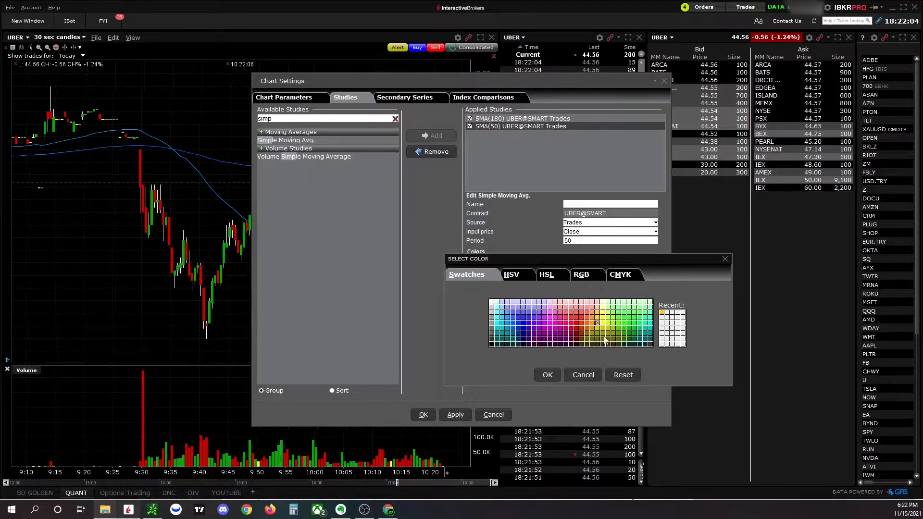
left_click(546, 375)
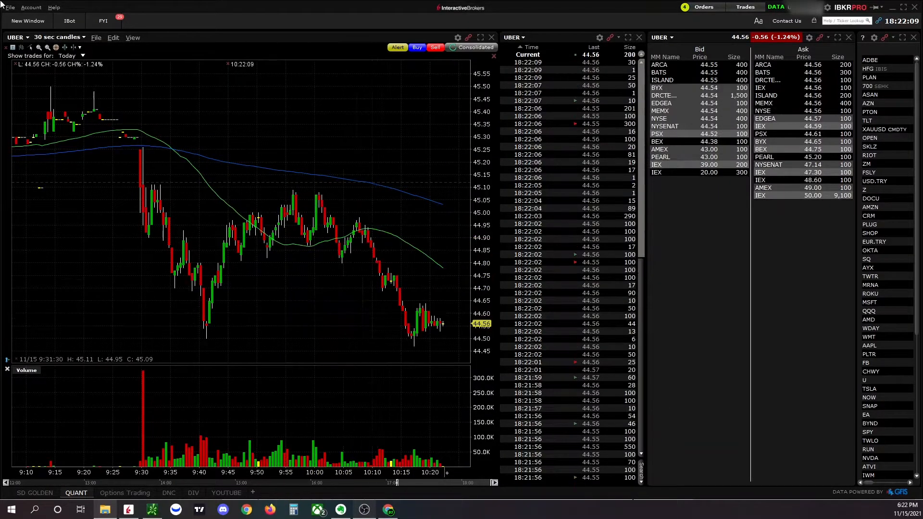
Step: Switch the chart to daily, then 3-month 3-hour, and finally 15-minute candles
left_click(58, 37)
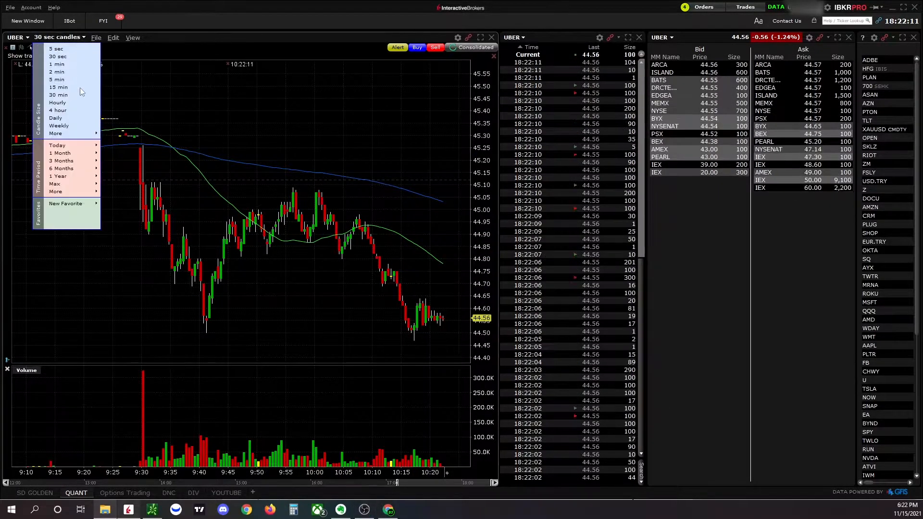
mouse_move(66, 118)
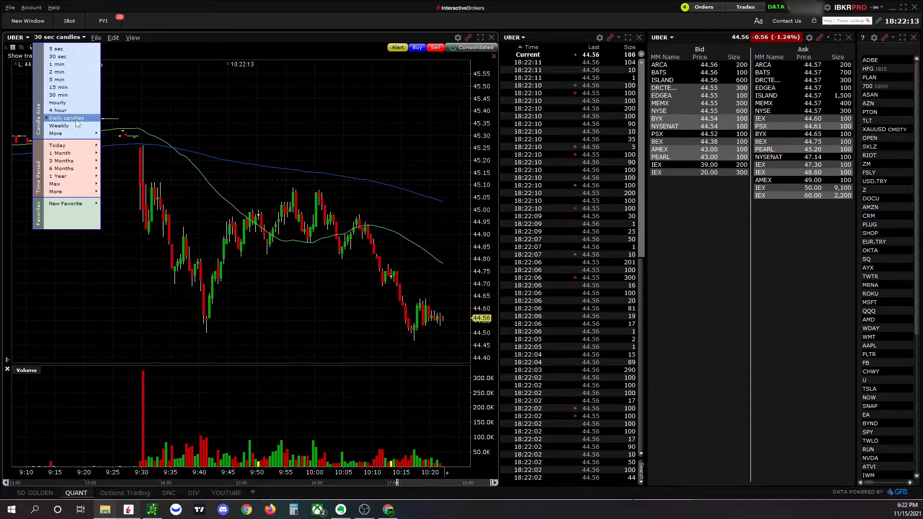
left_click(66, 118)
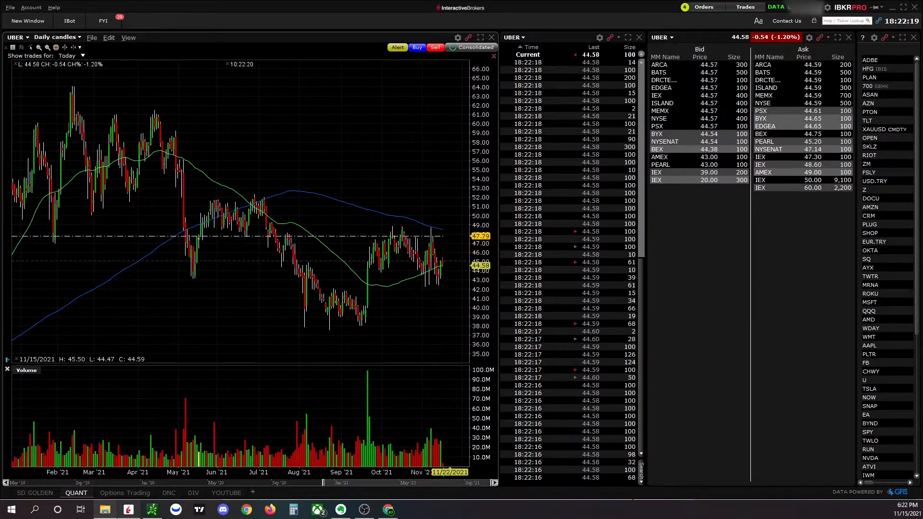
mouse_move(389, 207)
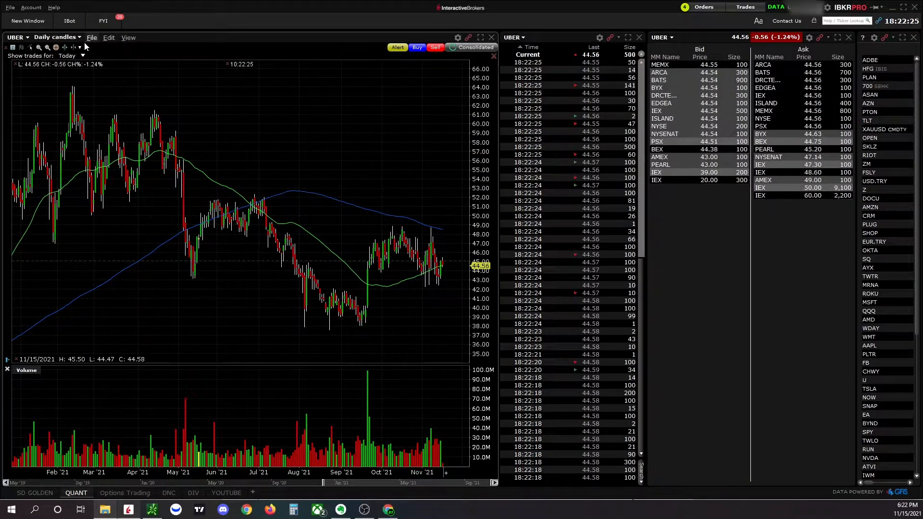
left_click(79, 37)
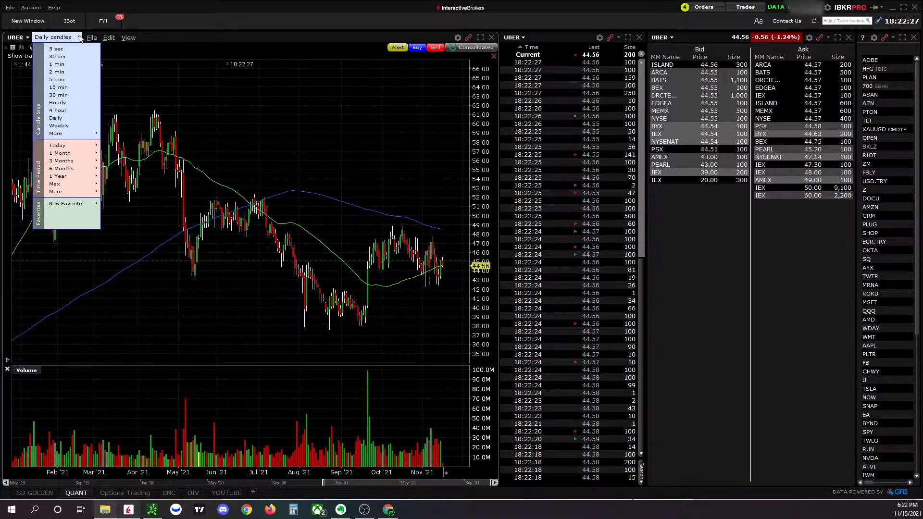
mouse_move(66, 110)
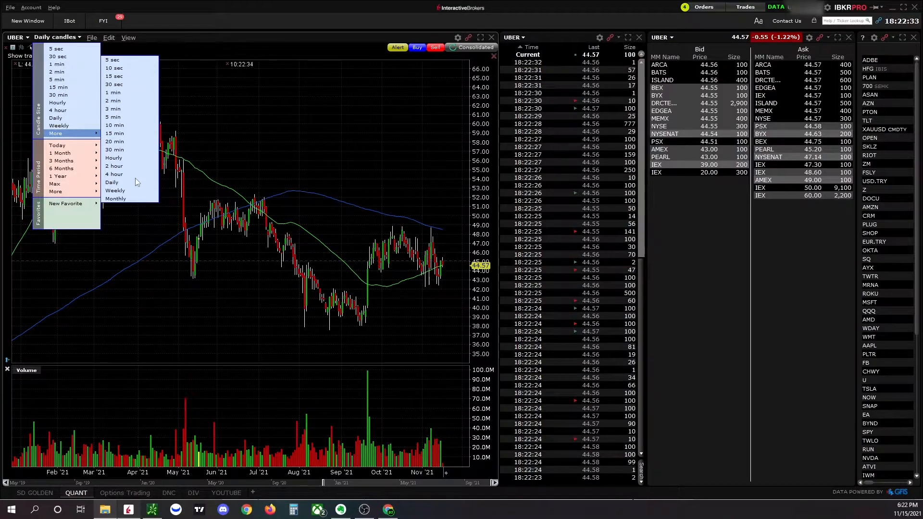
mouse_move(62, 160)
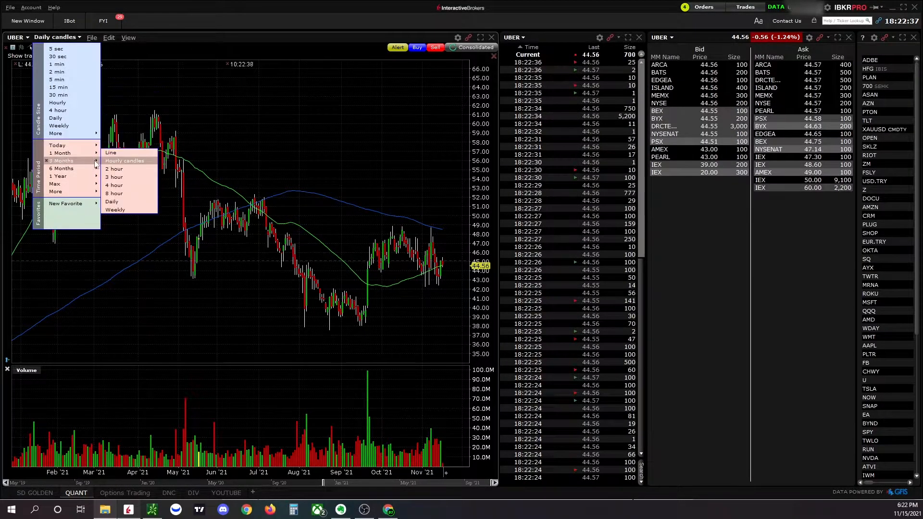
left_click(113, 176)
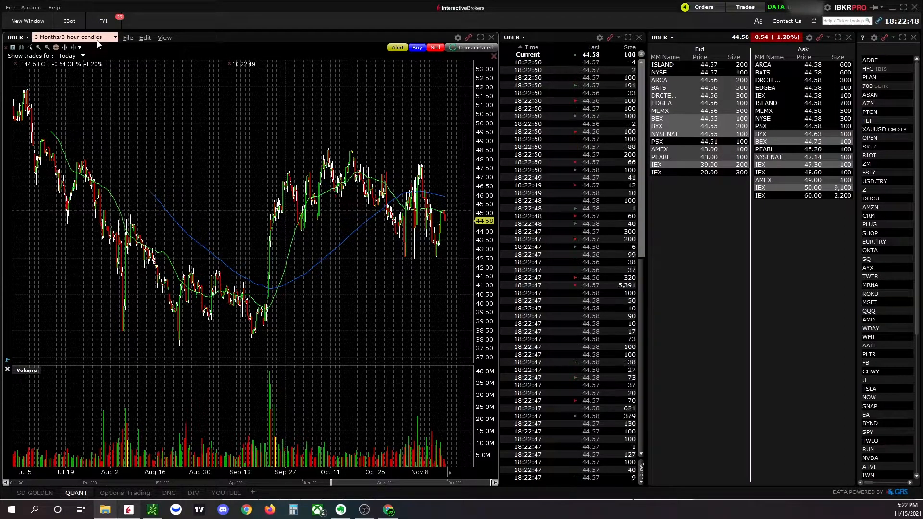
left_click(115, 37)
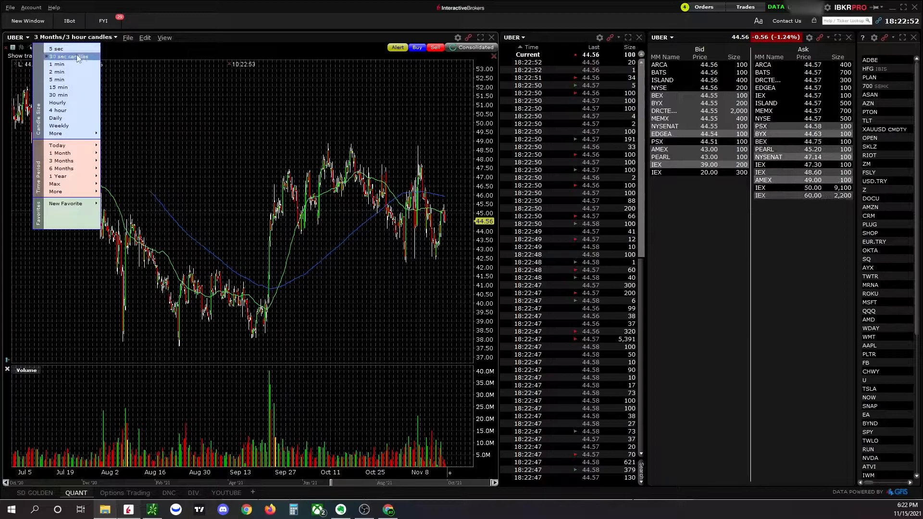
left_click(58, 79)
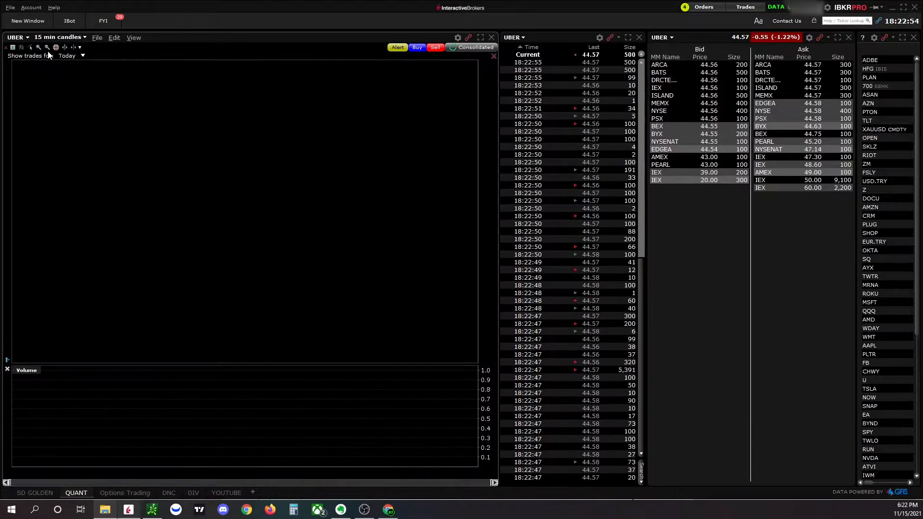
Step: Change the chart's ticker symbol from UBER to AAPL
left_click(25, 37)
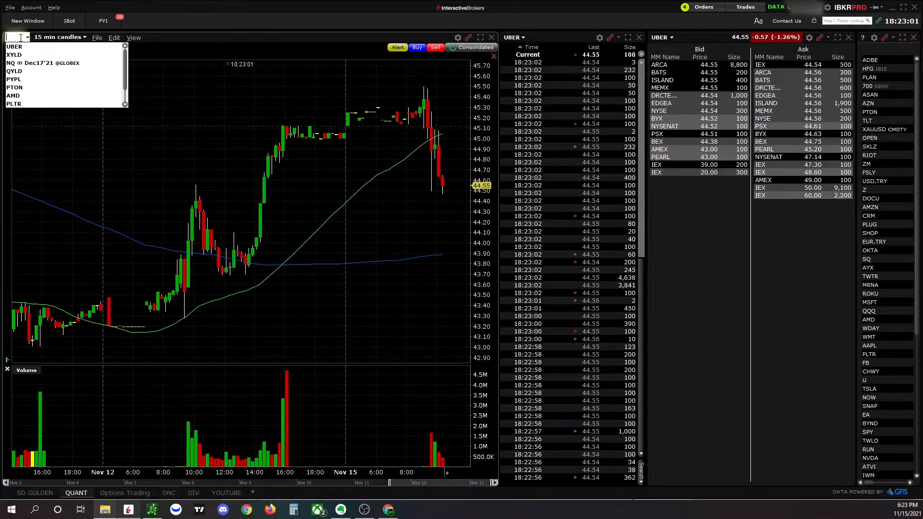
type("AAPL")
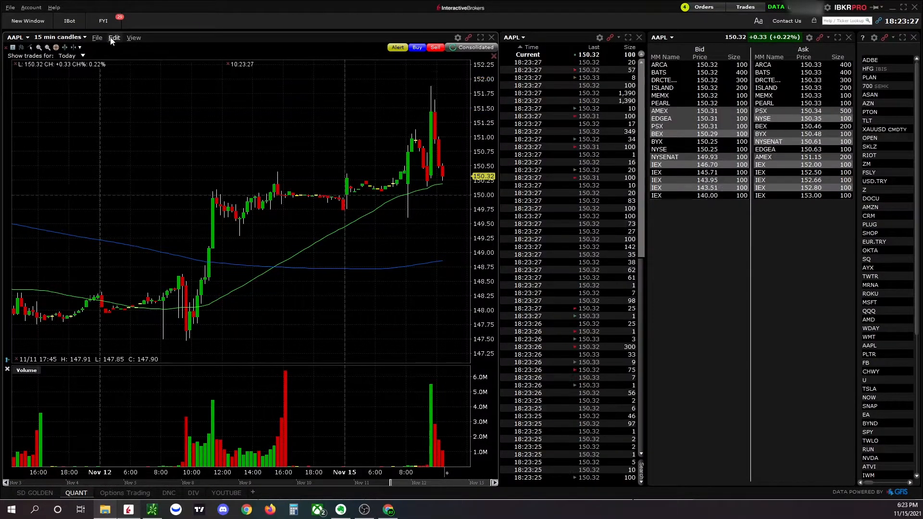
left_click(114, 37)
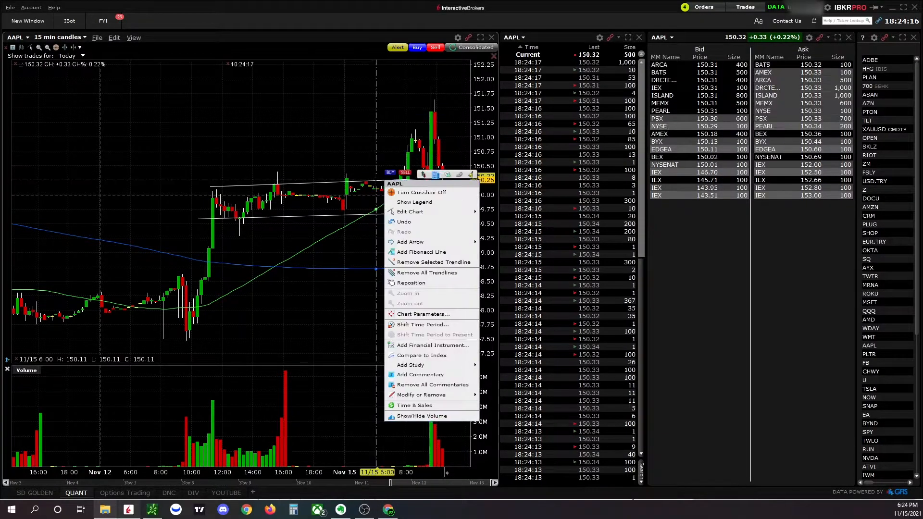
mouse_move(434, 262)
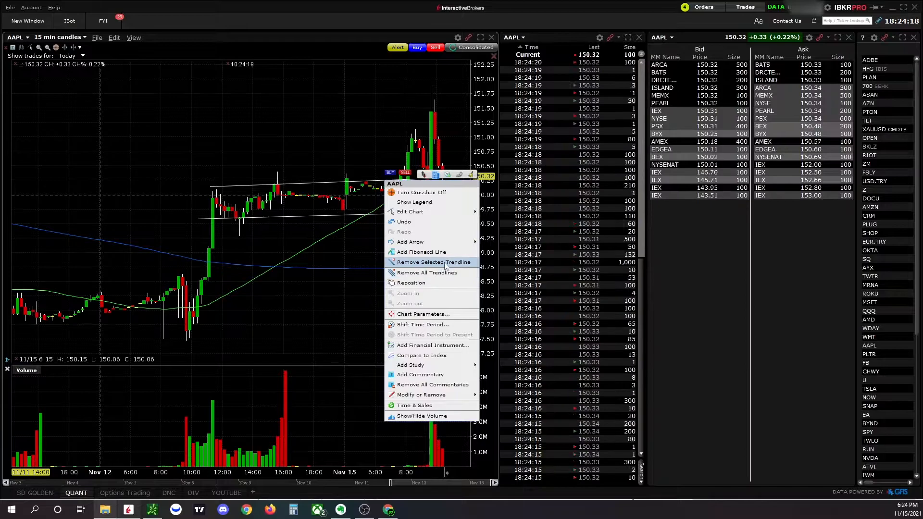
mouse_move(427, 272)
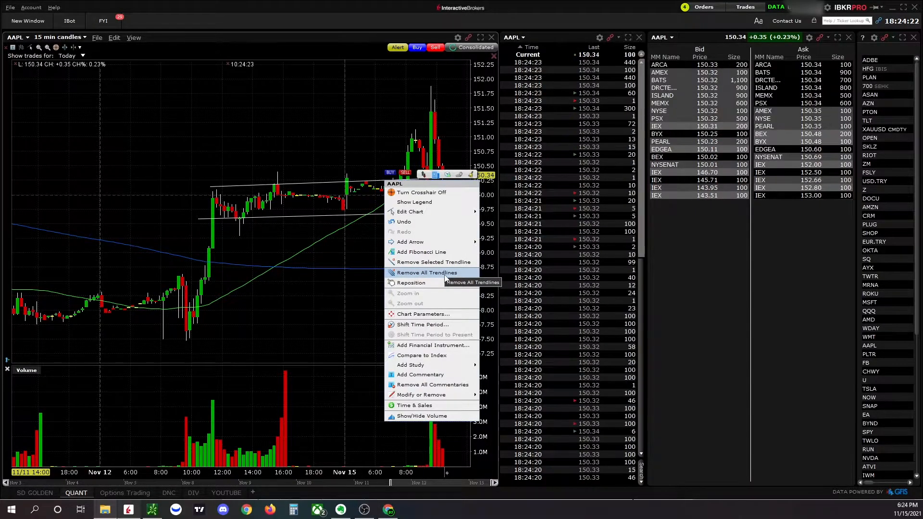
left_click(426, 273)
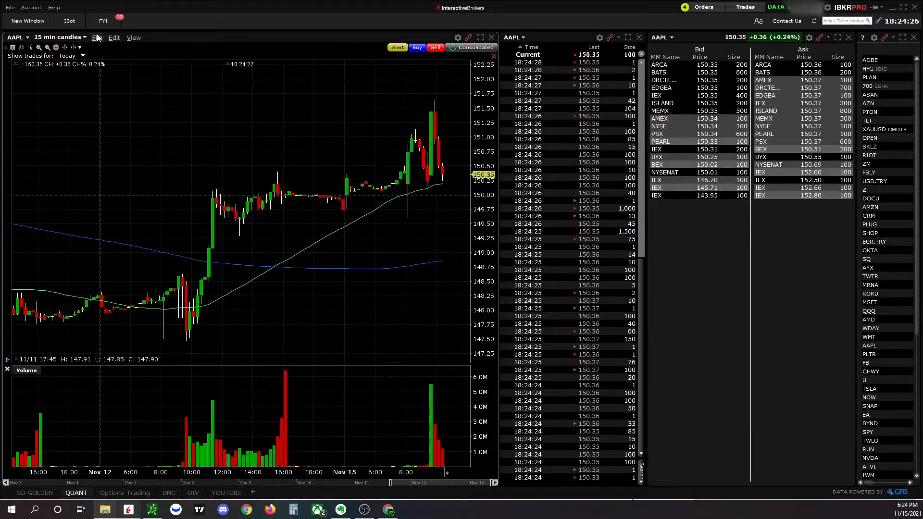
Step: Filter studies by 'vw', add Moving Volume Weighted Average Price as VWAP(100), and close settings
left_click(113, 37)
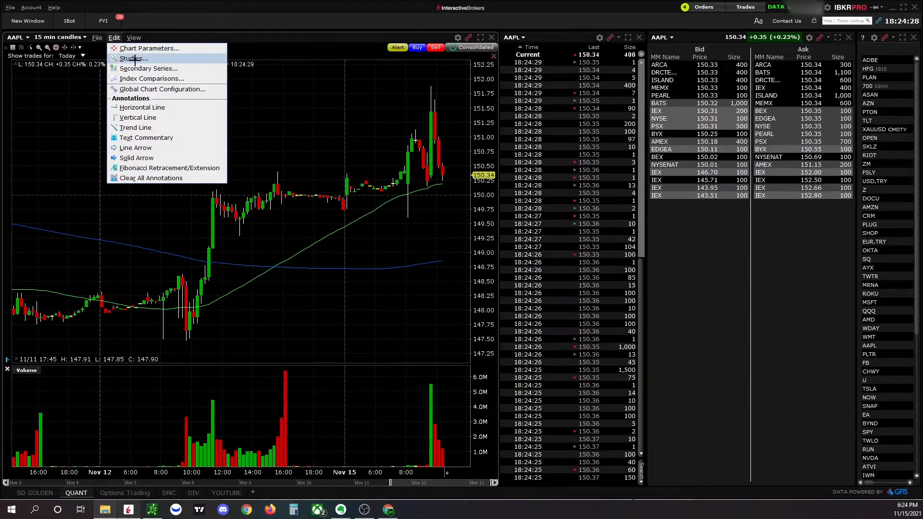
left_click(132, 58)
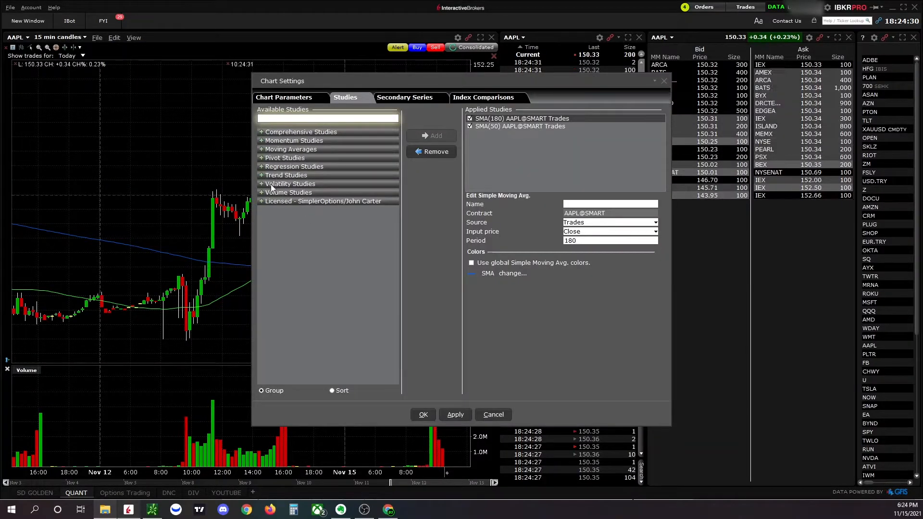
left_click(293, 167)
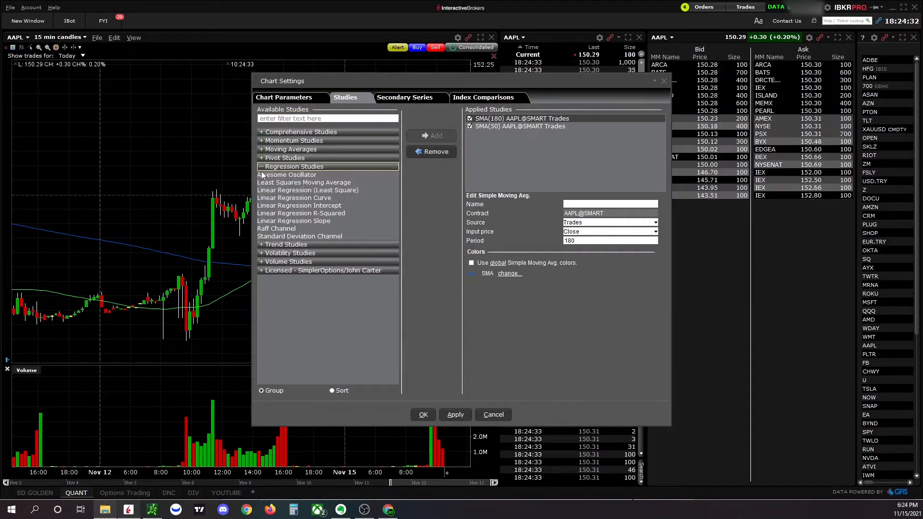
left_click(284, 175)
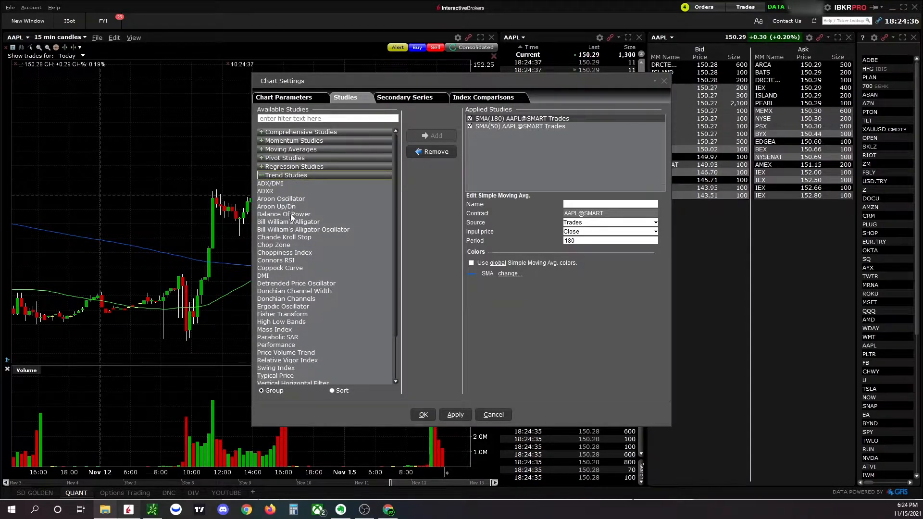
scroll("down", 3)
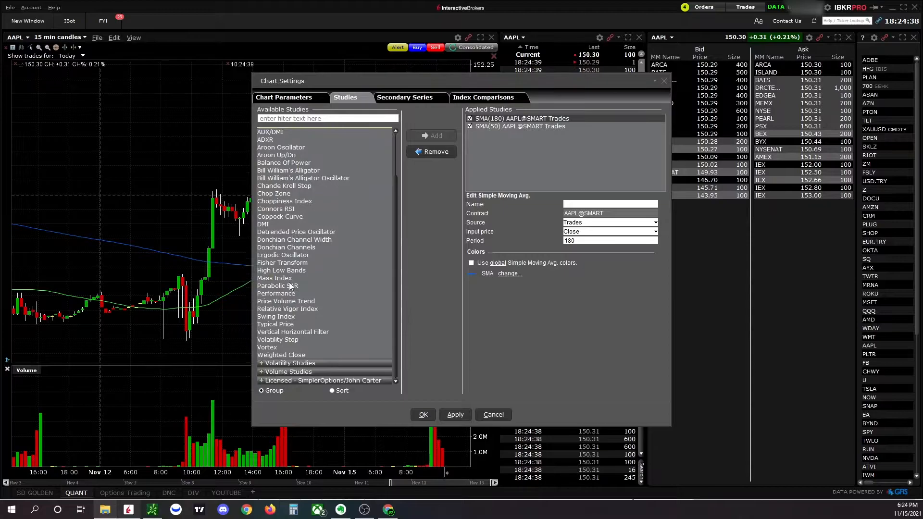
mouse_move(302, 323)
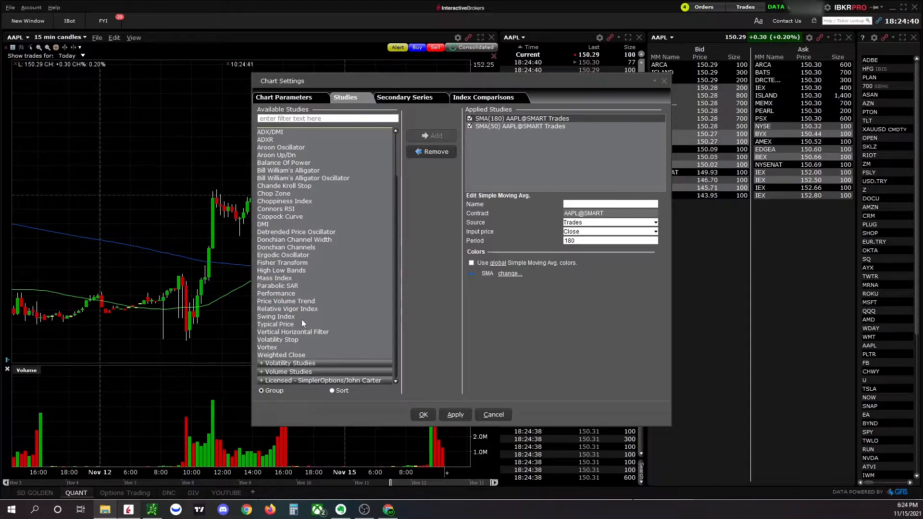
mouse_move(300, 354)
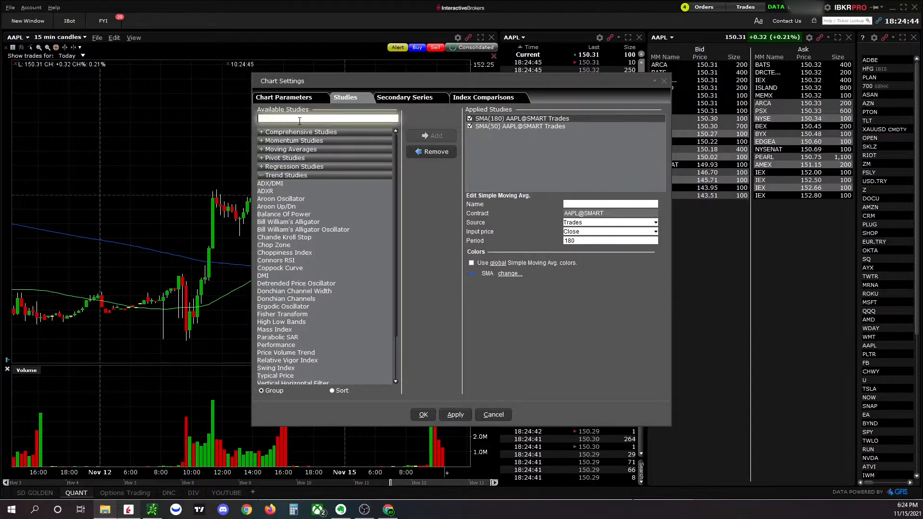
type("vw")
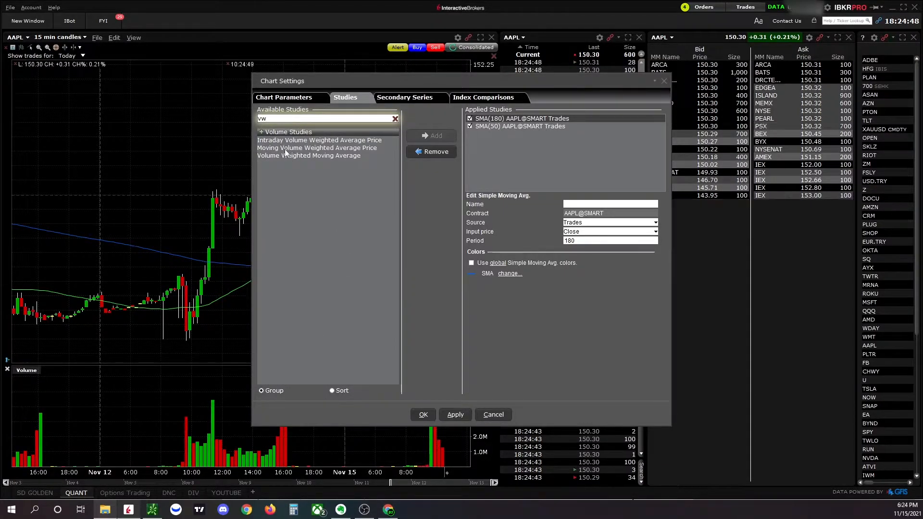
left_click(316, 148)
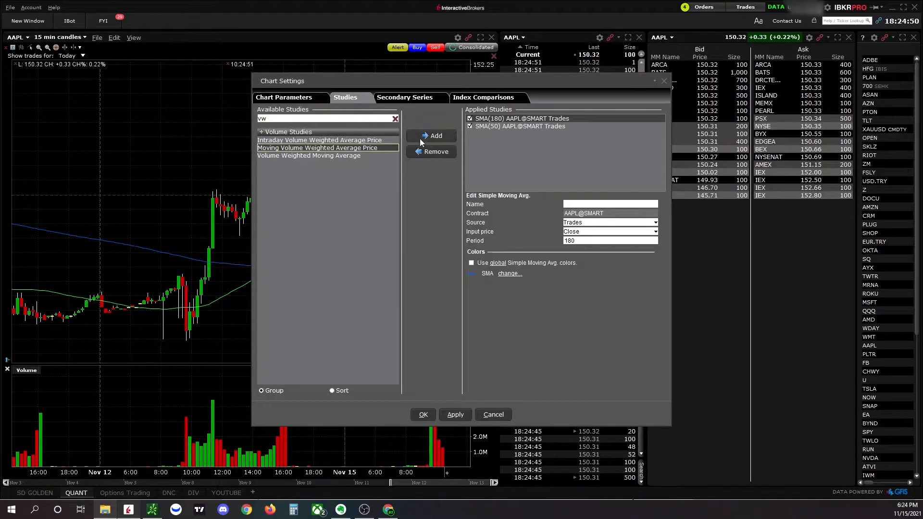
left_click(430, 135)
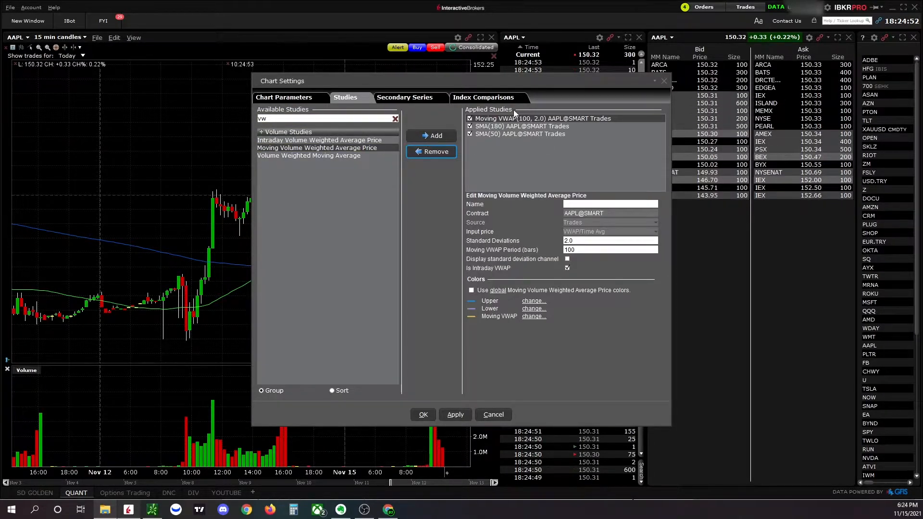
left_click(454, 414)
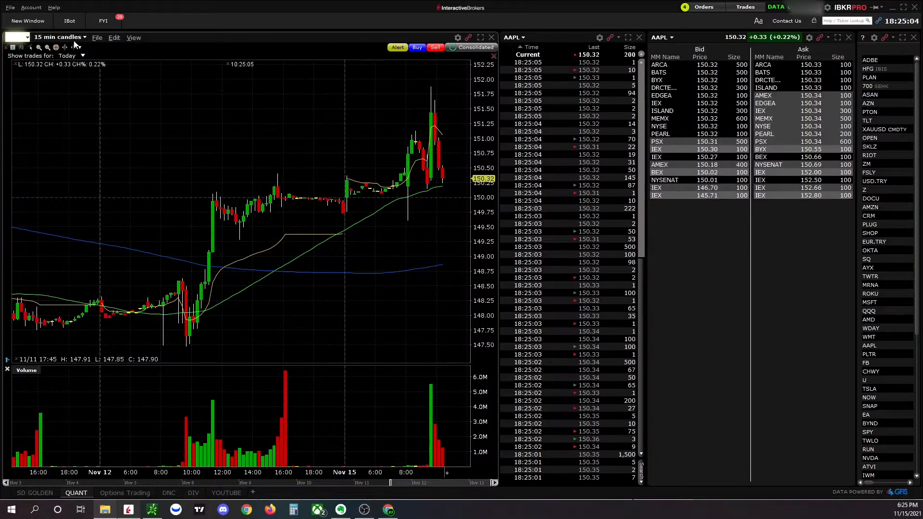
Step: Confirm the study settings again, then set the AAPL chart to 5-minute candles
left_click(113, 38)
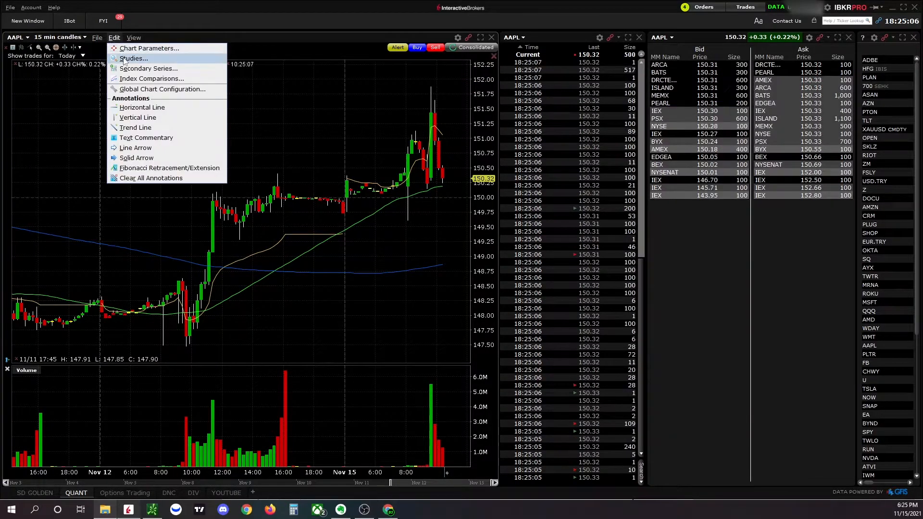
left_click(134, 58)
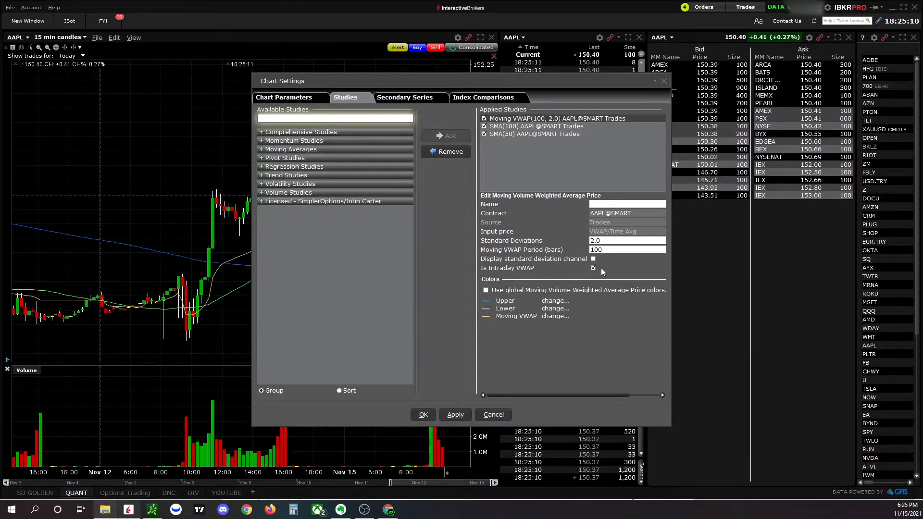
mouse_move(537, 318)
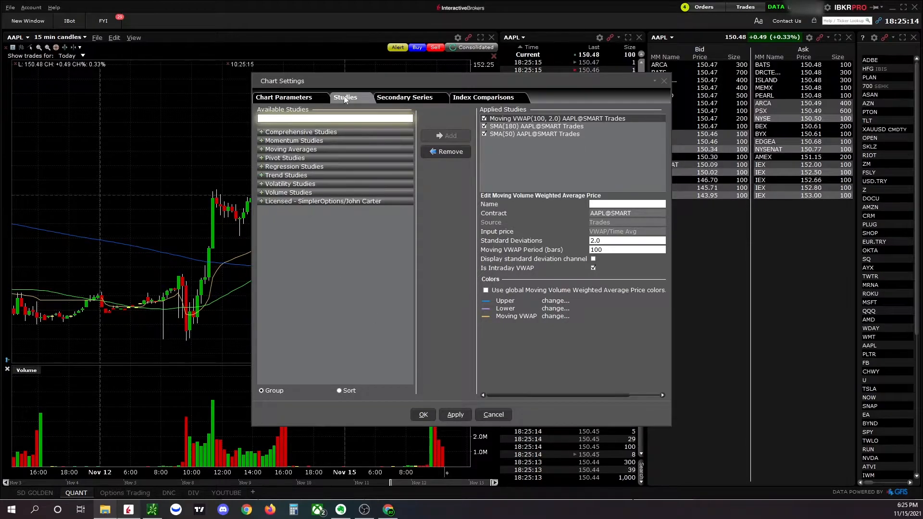
left_click(422, 415)
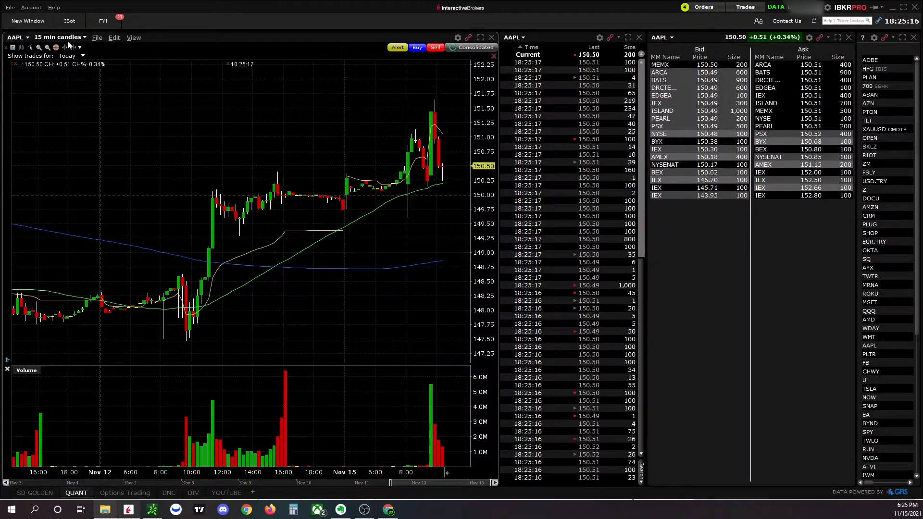
left_click(55, 37)
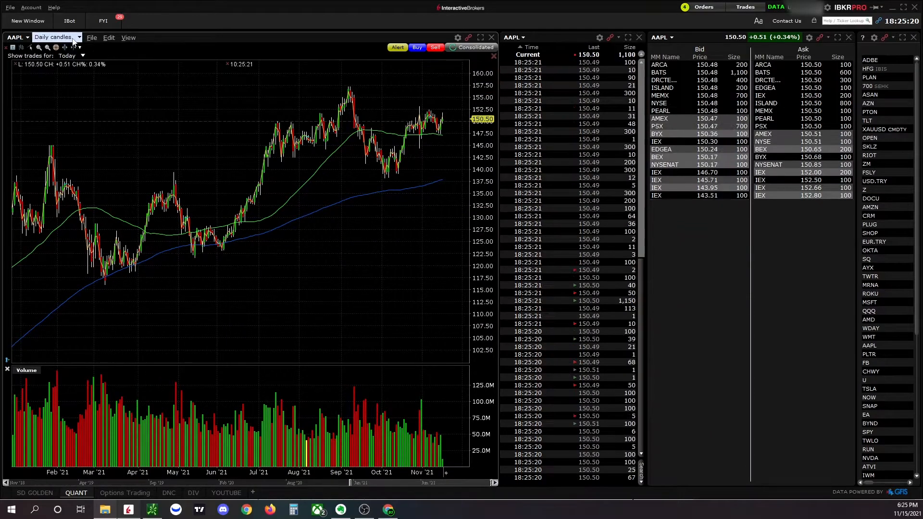
left_click(53, 37)
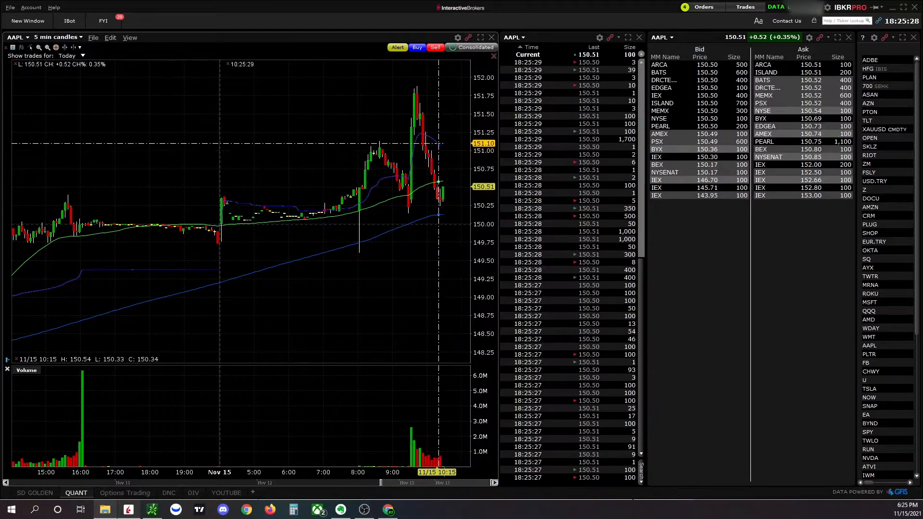
left_click(110, 37)
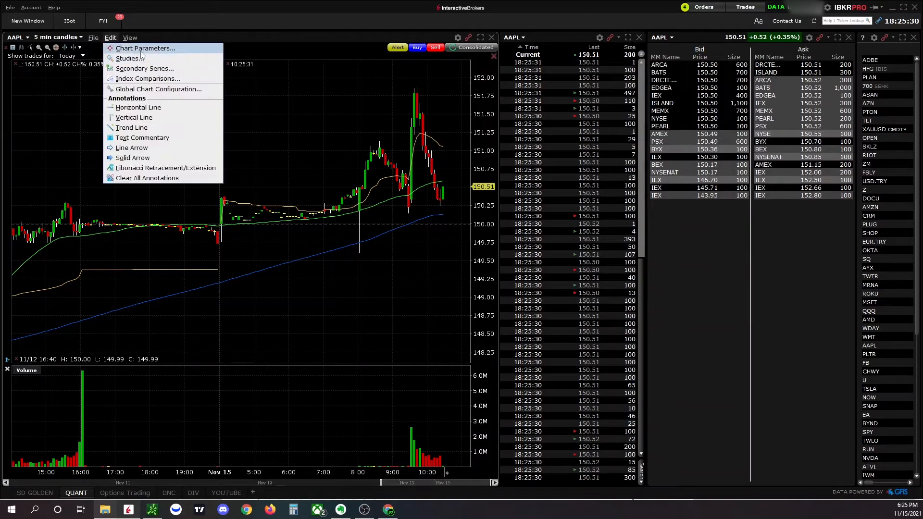
left_click(145, 47)
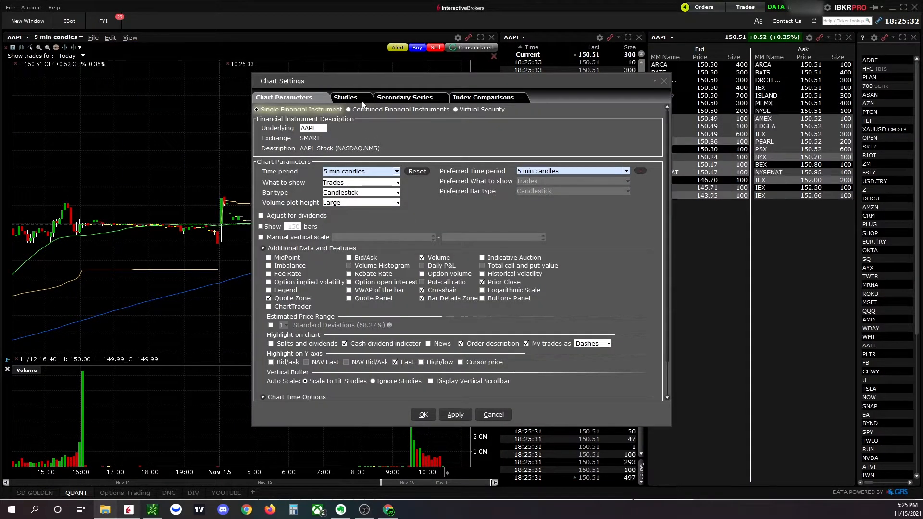
left_click(346, 97)
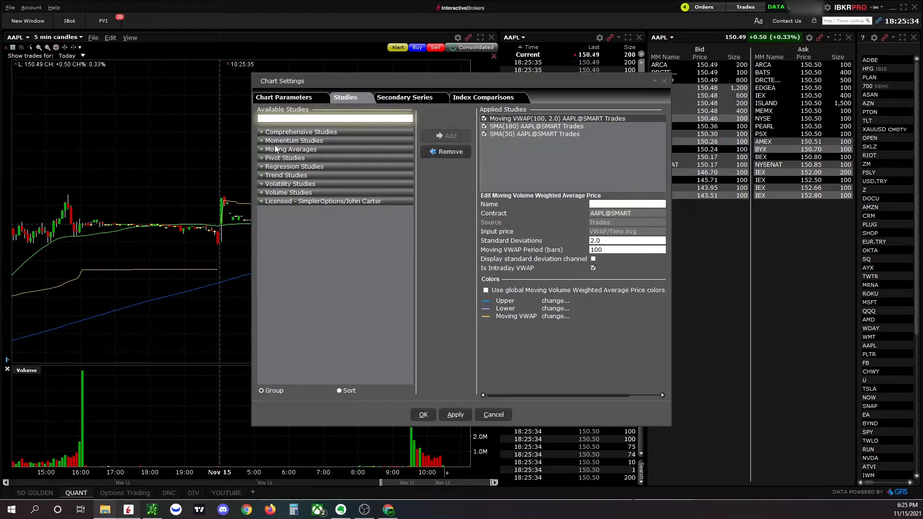
left_click(289, 184)
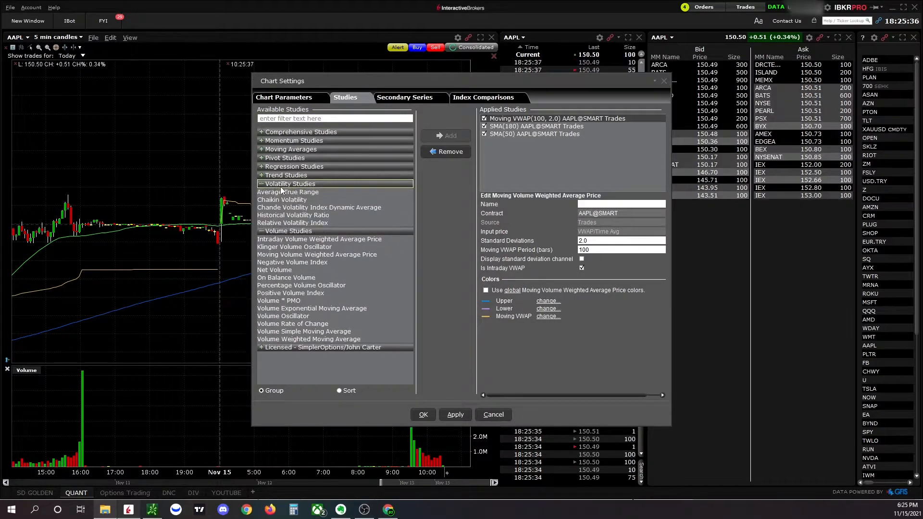
left_click(323, 347)
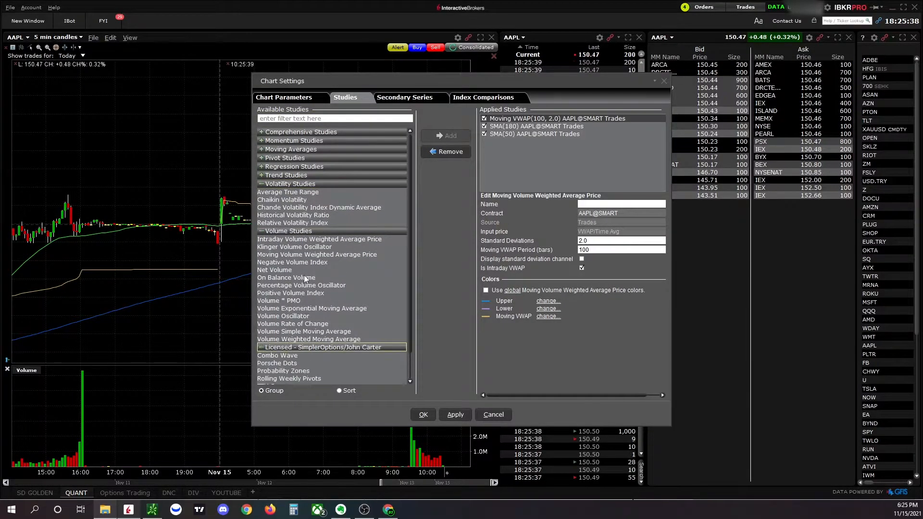
scroll("down", 3)
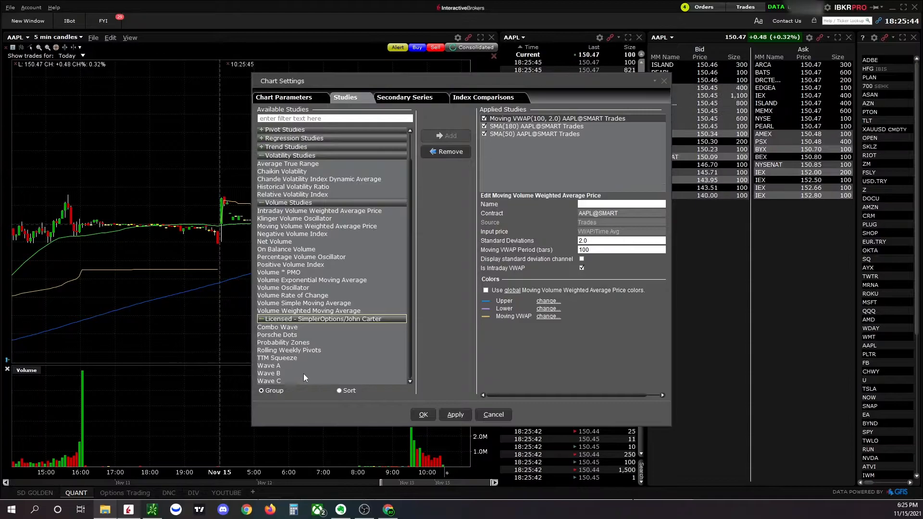
scroll("up", 3)
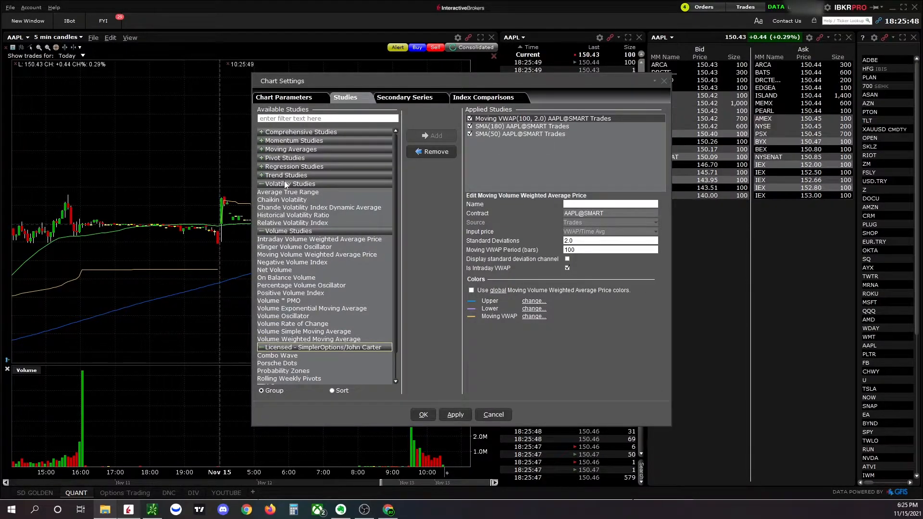
left_click(293, 140)
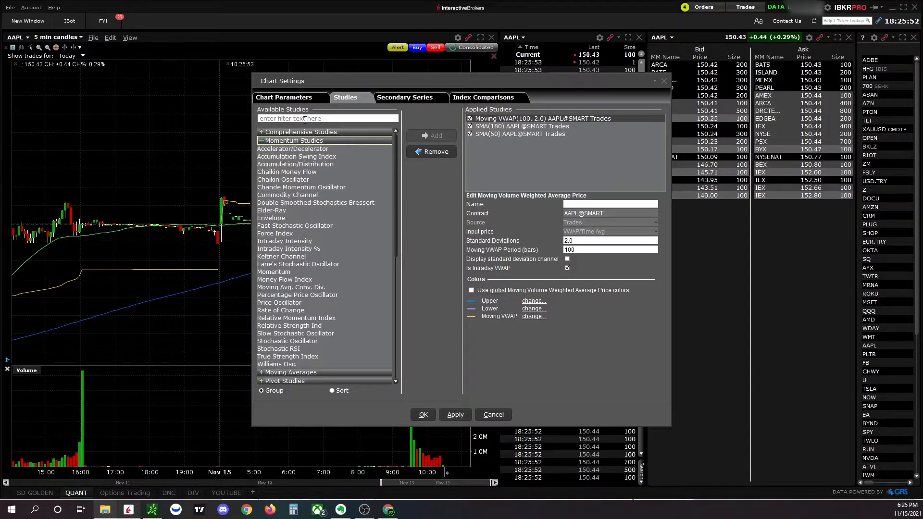
scroll("down", 3)
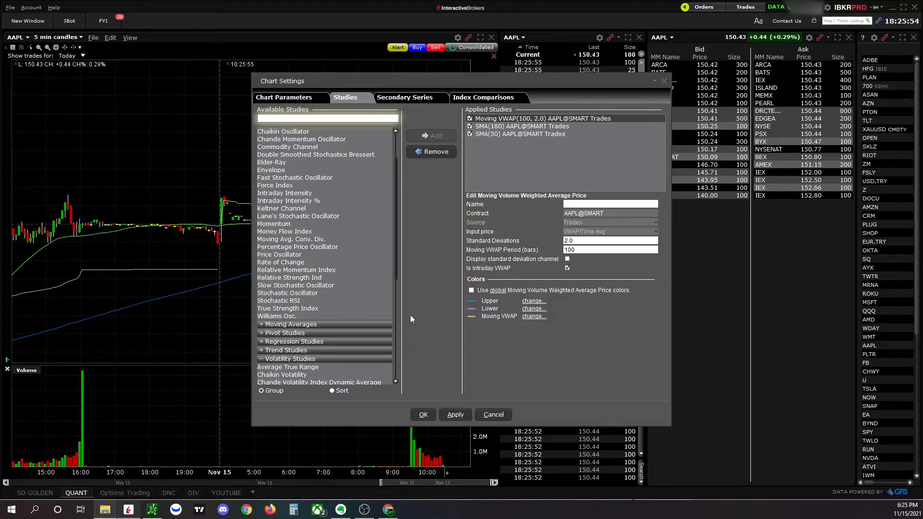
mouse_move(343, 290)
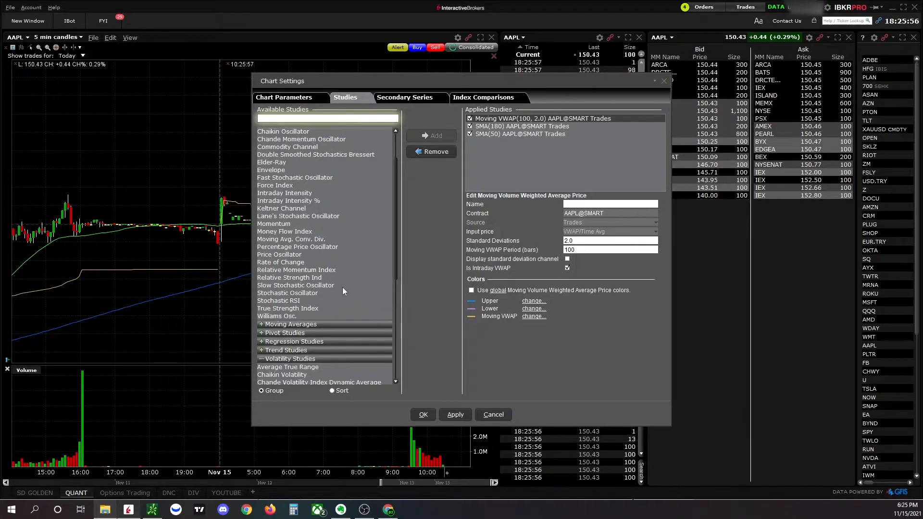
mouse_move(323, 280)
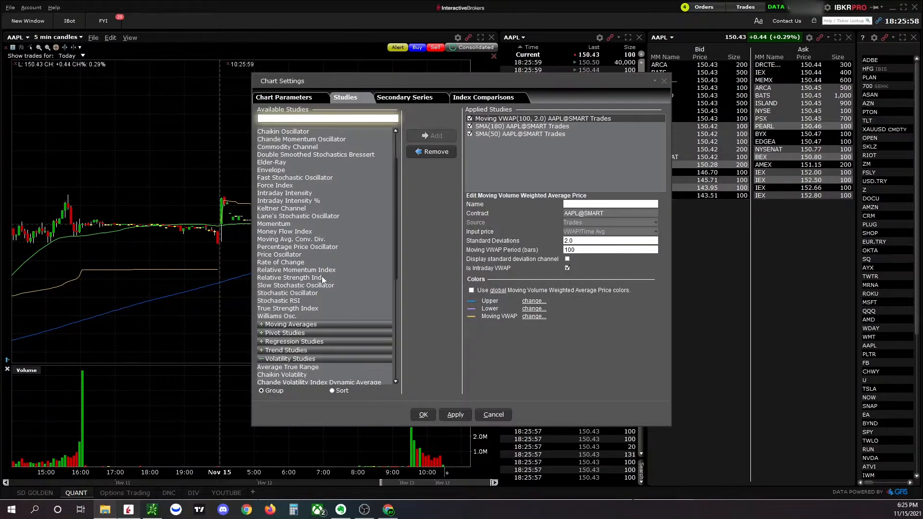
left_click(289, 277)
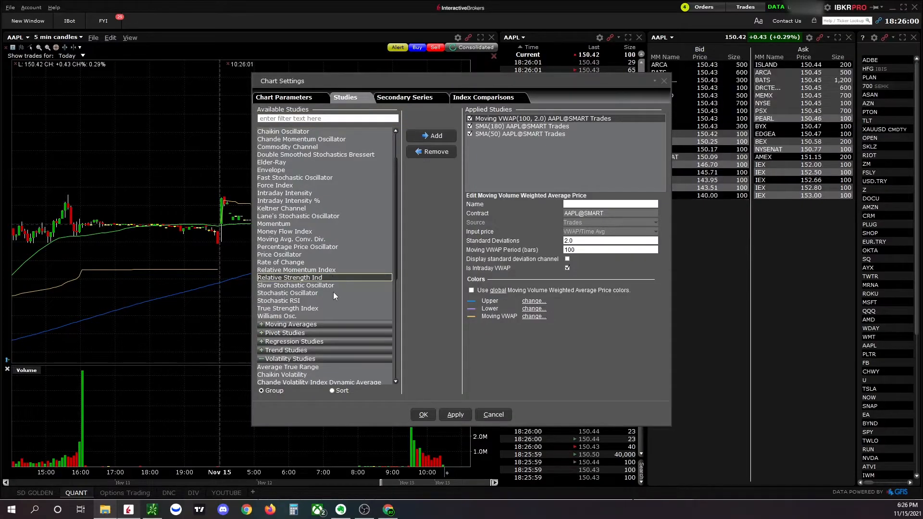
mouse_move(340, 277)
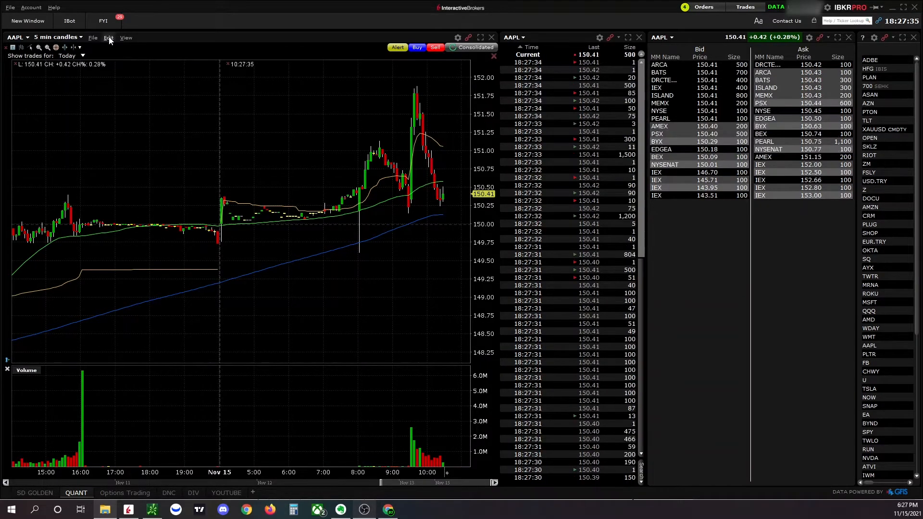
left_click(92, 37)
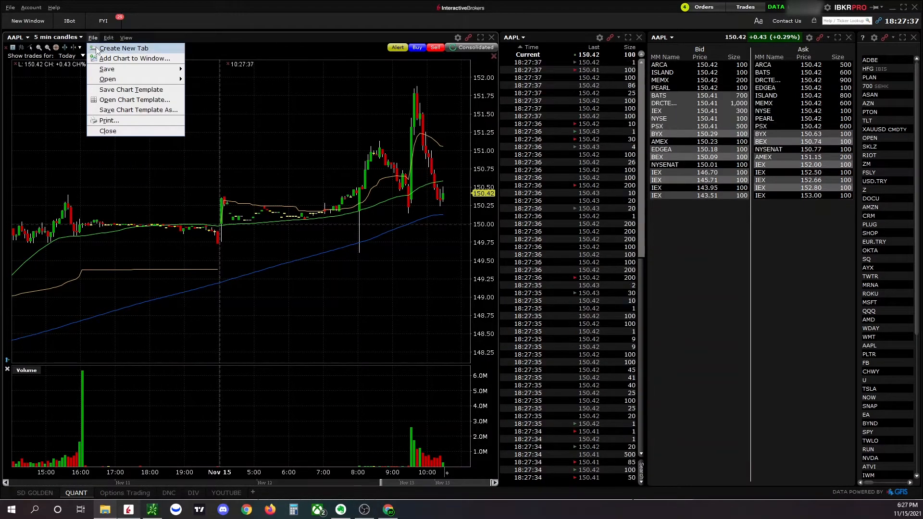
mouse_move(131, 89)
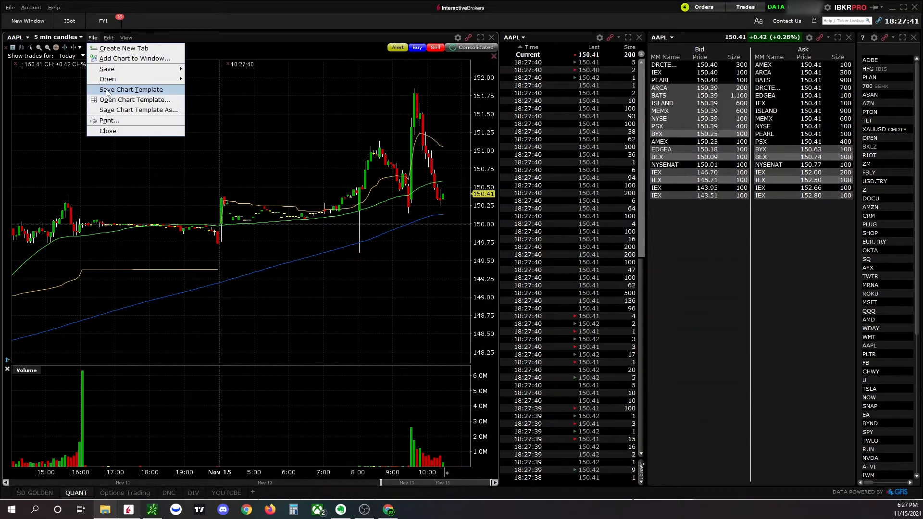
left_click(139, 110)
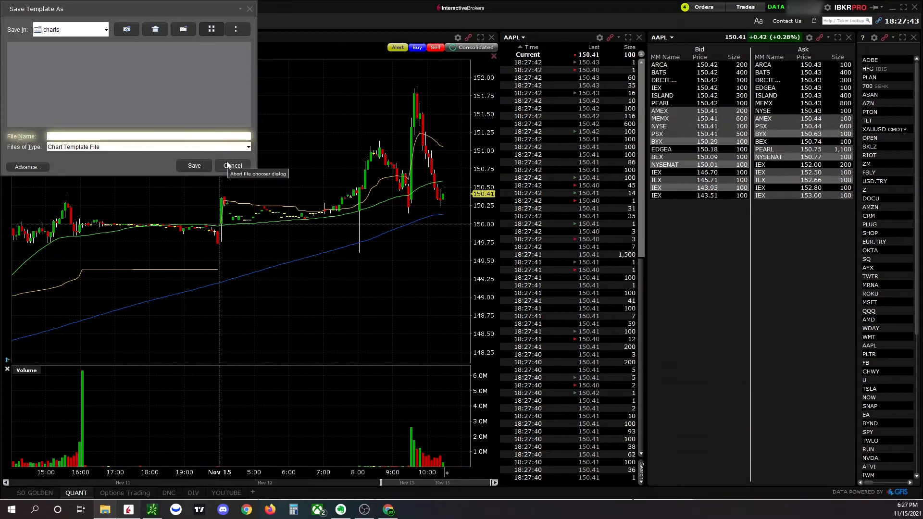
left_click(232, 165)
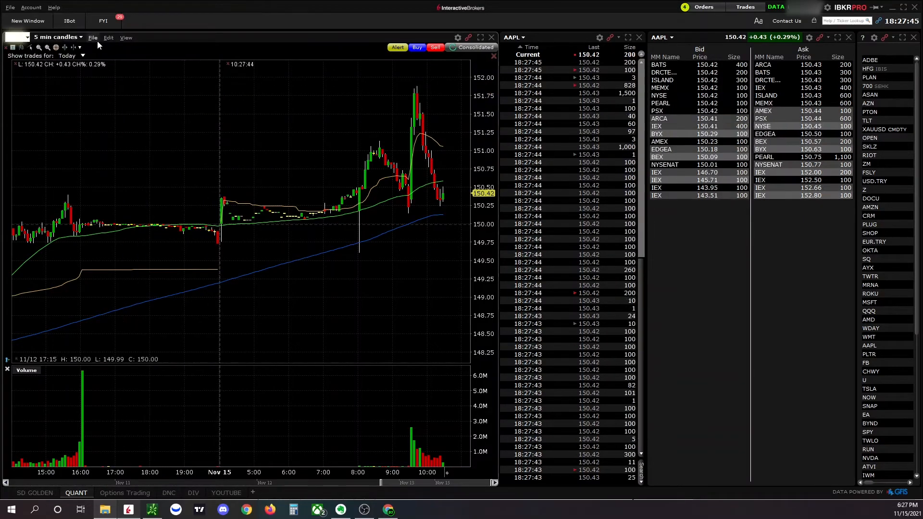
left_click(92, 37)
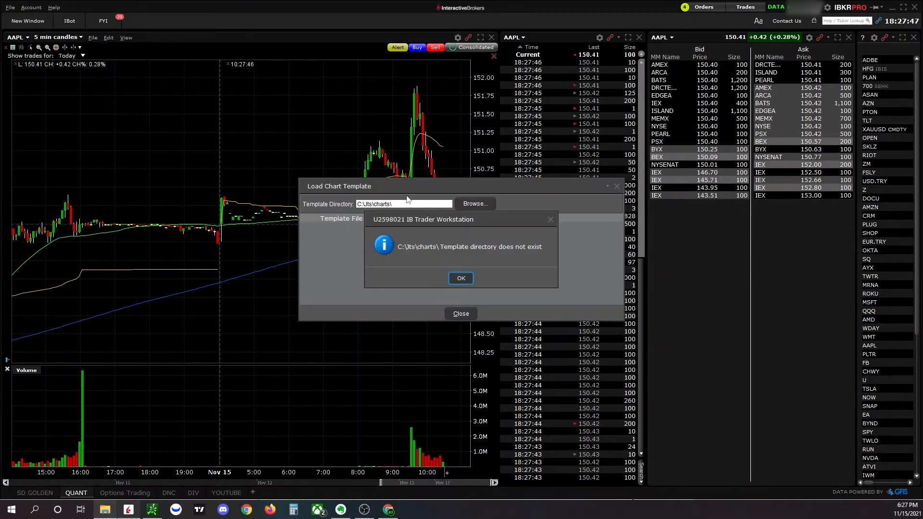
left_click(460, 278)
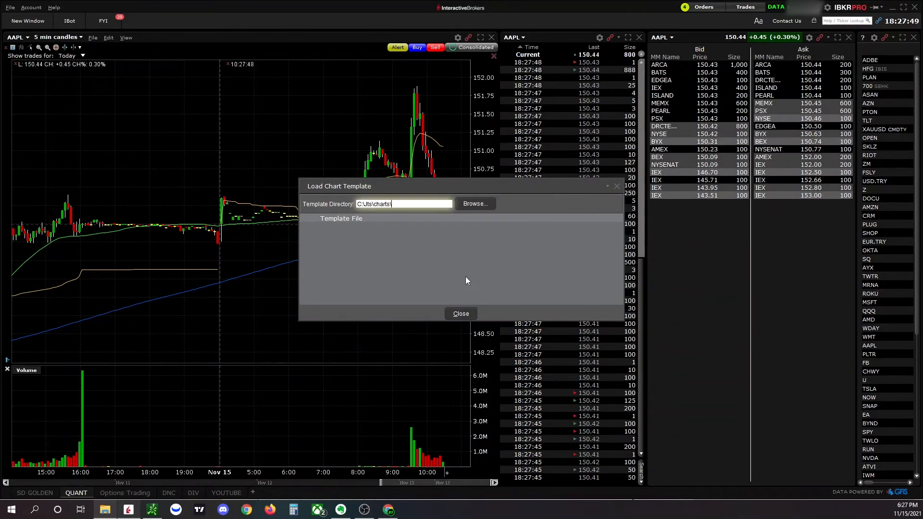
left_click(460, 313)
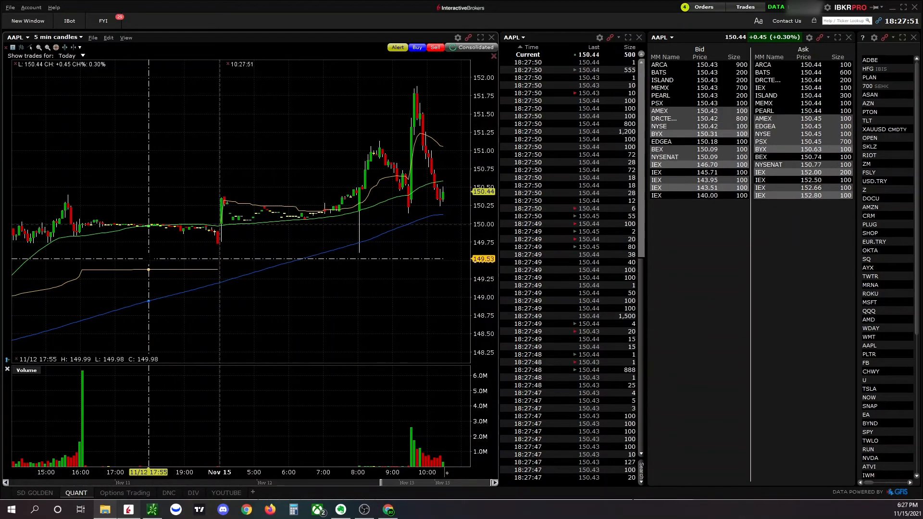